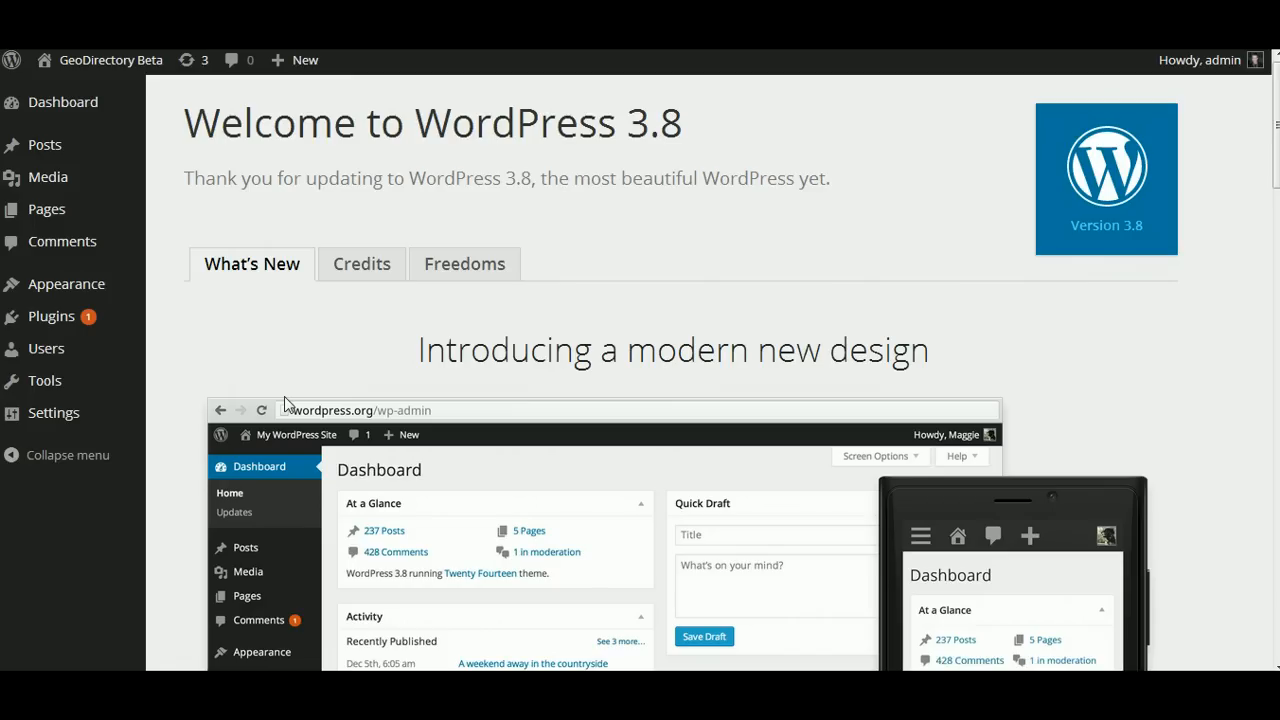
mouse_move(778, 136)
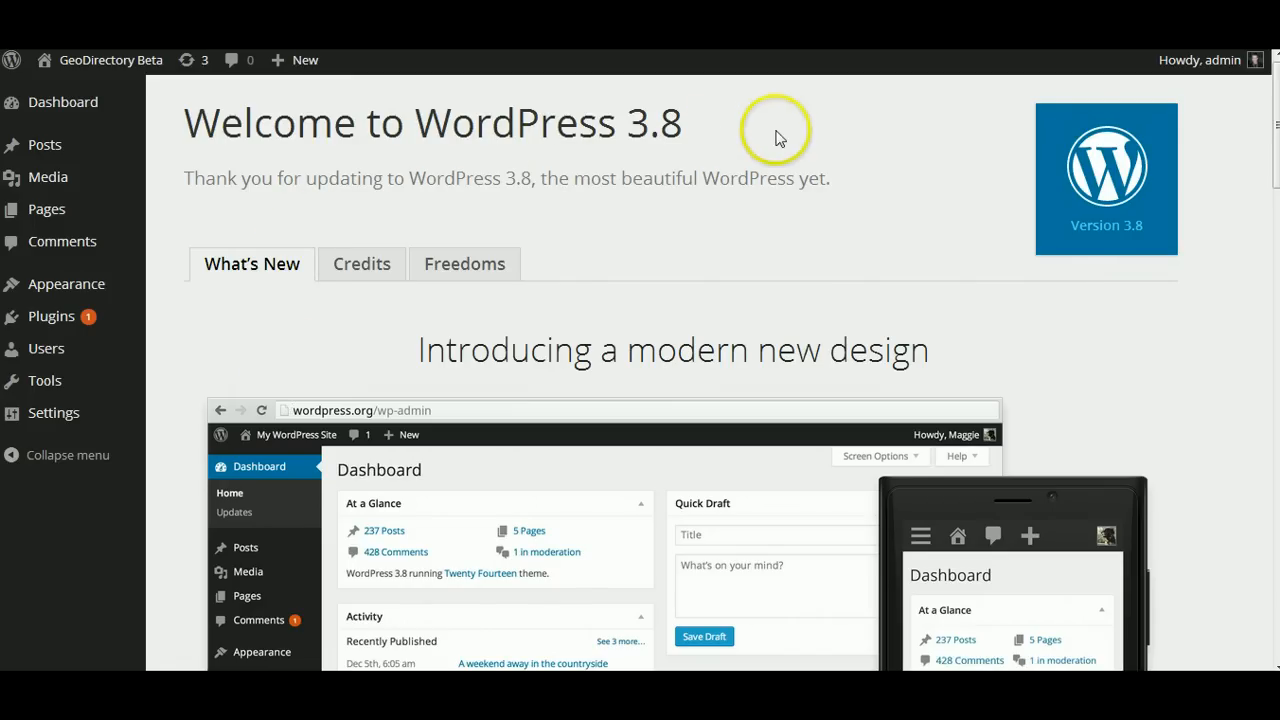
mouse_move(96, 204)
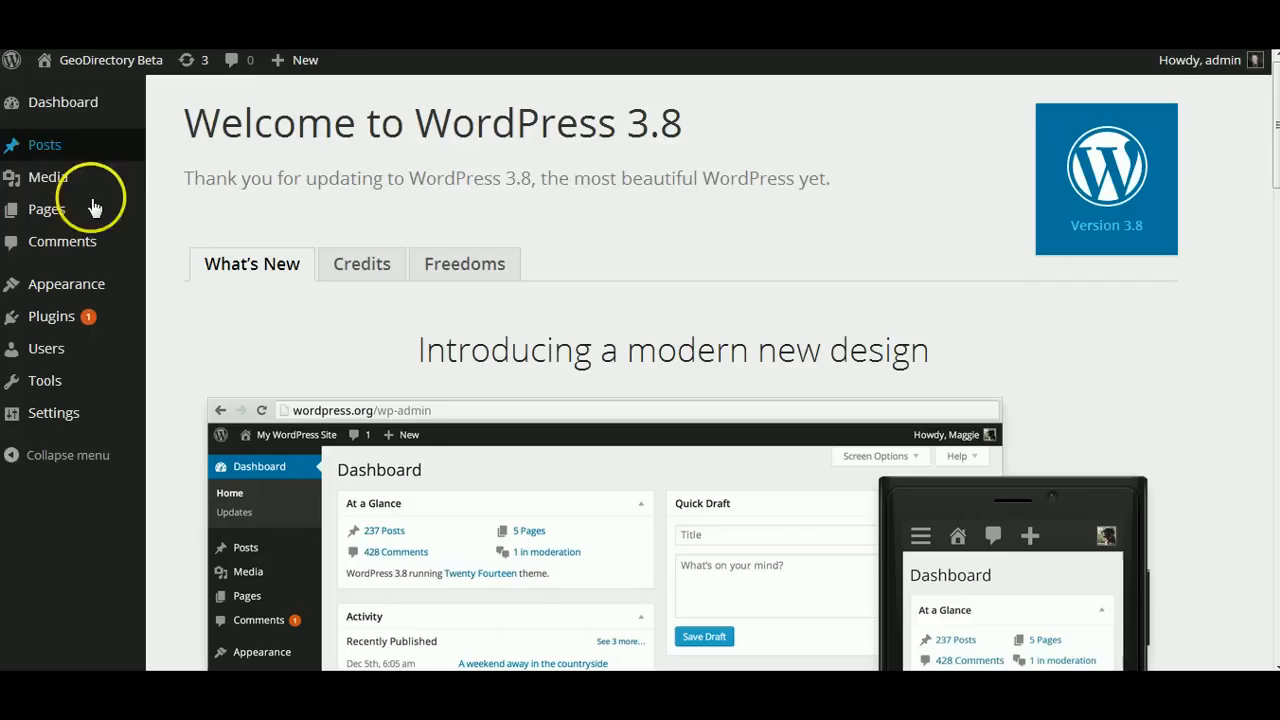
mouse_move(56, 360)
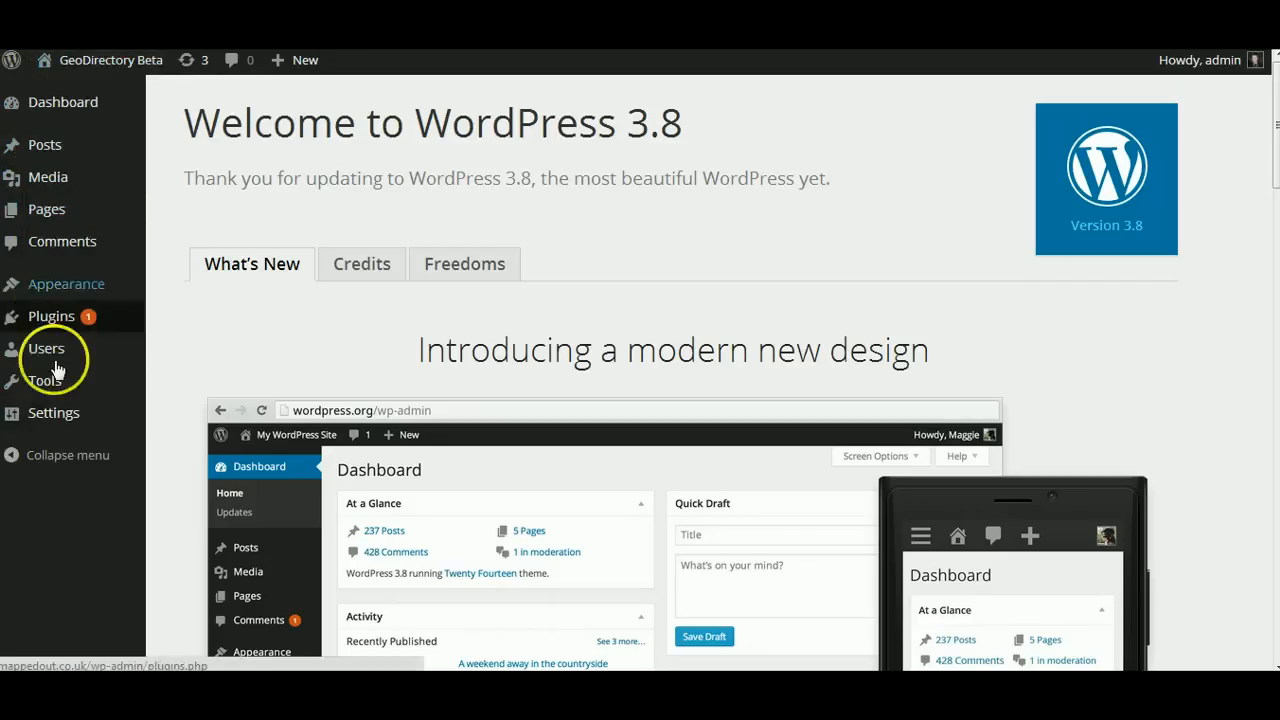
- Activate the Twenty Twelve theme from the installed themes list, replacing Twenty Thirteen
triple_click(432, 122)
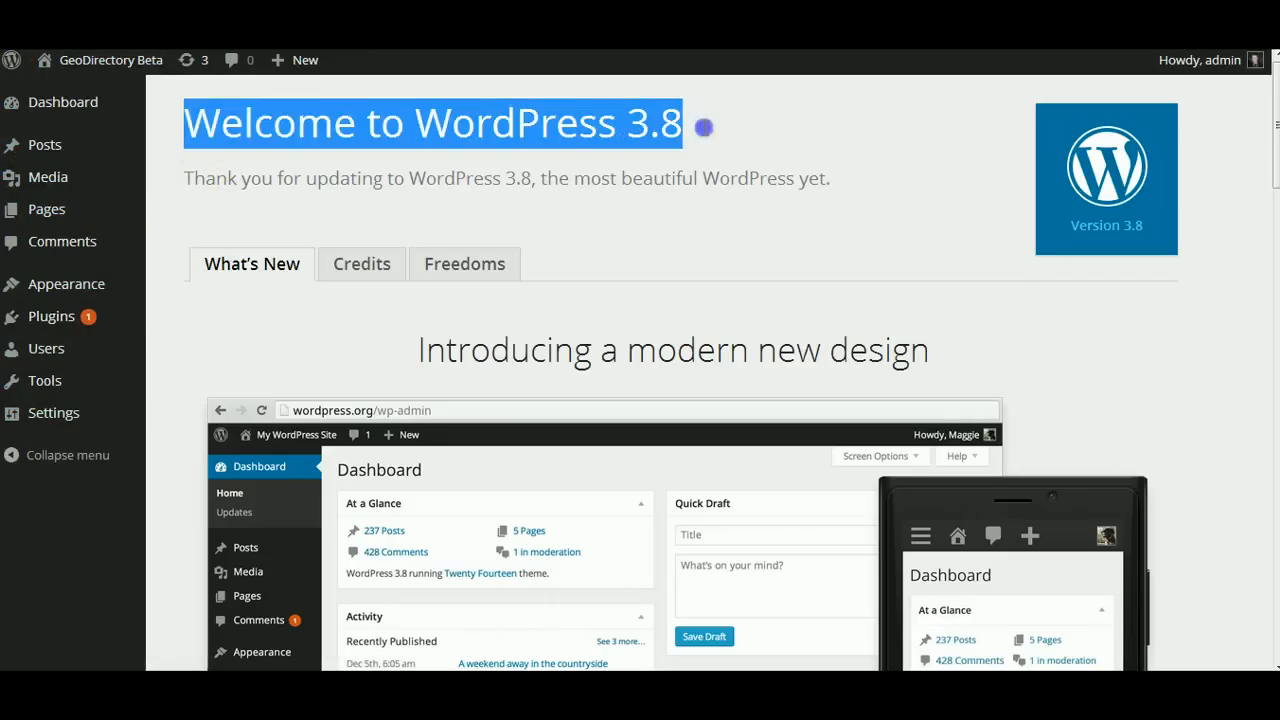
mouse_move(138, 362)
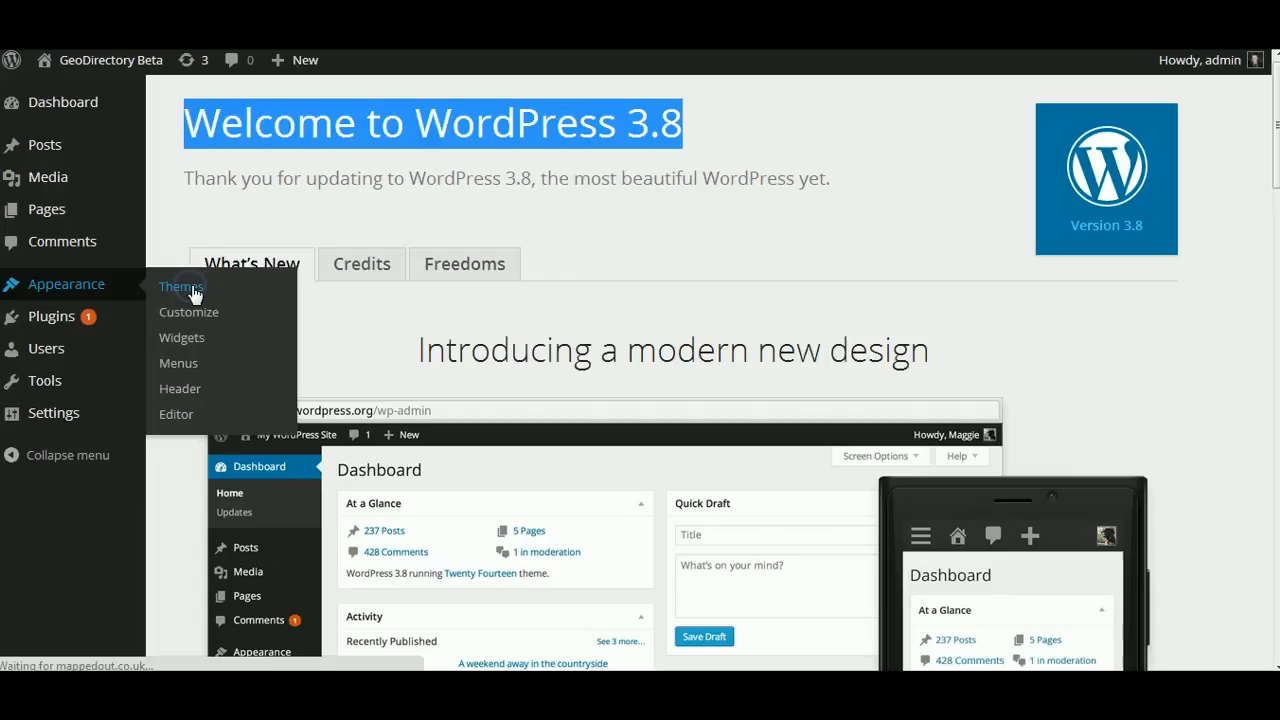
left_click(180, 288)
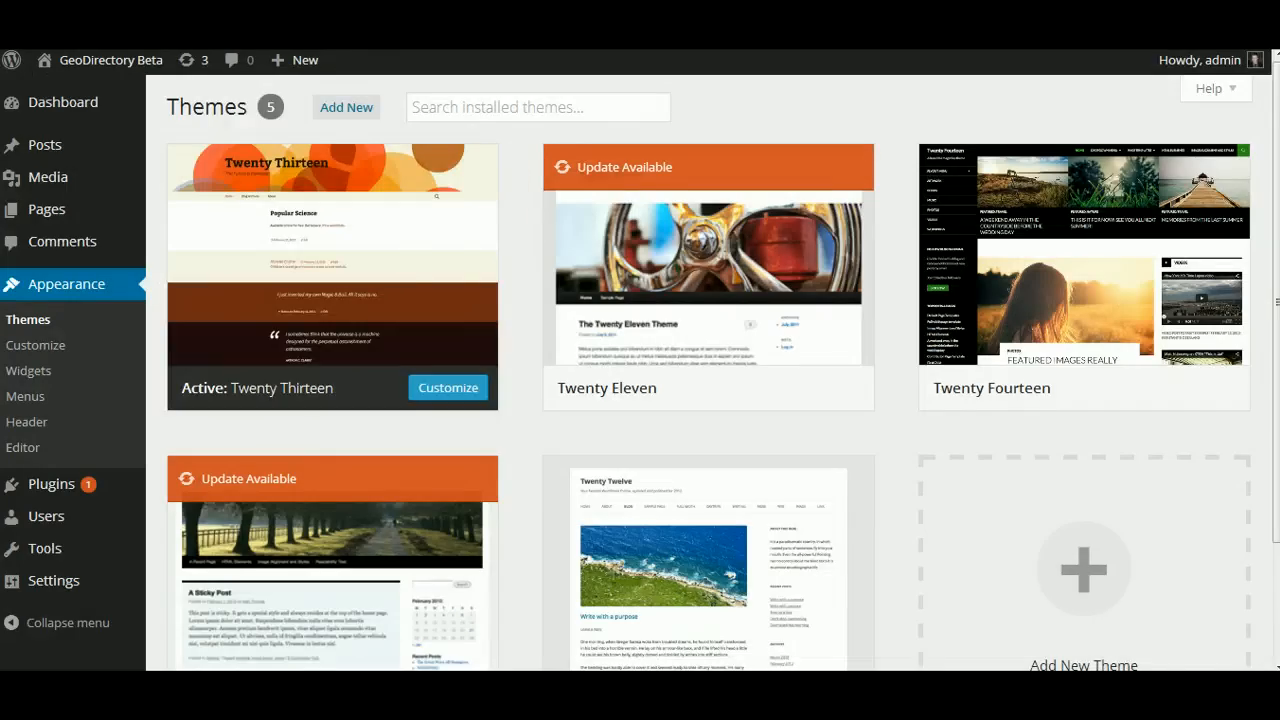
scroll("down", 3)
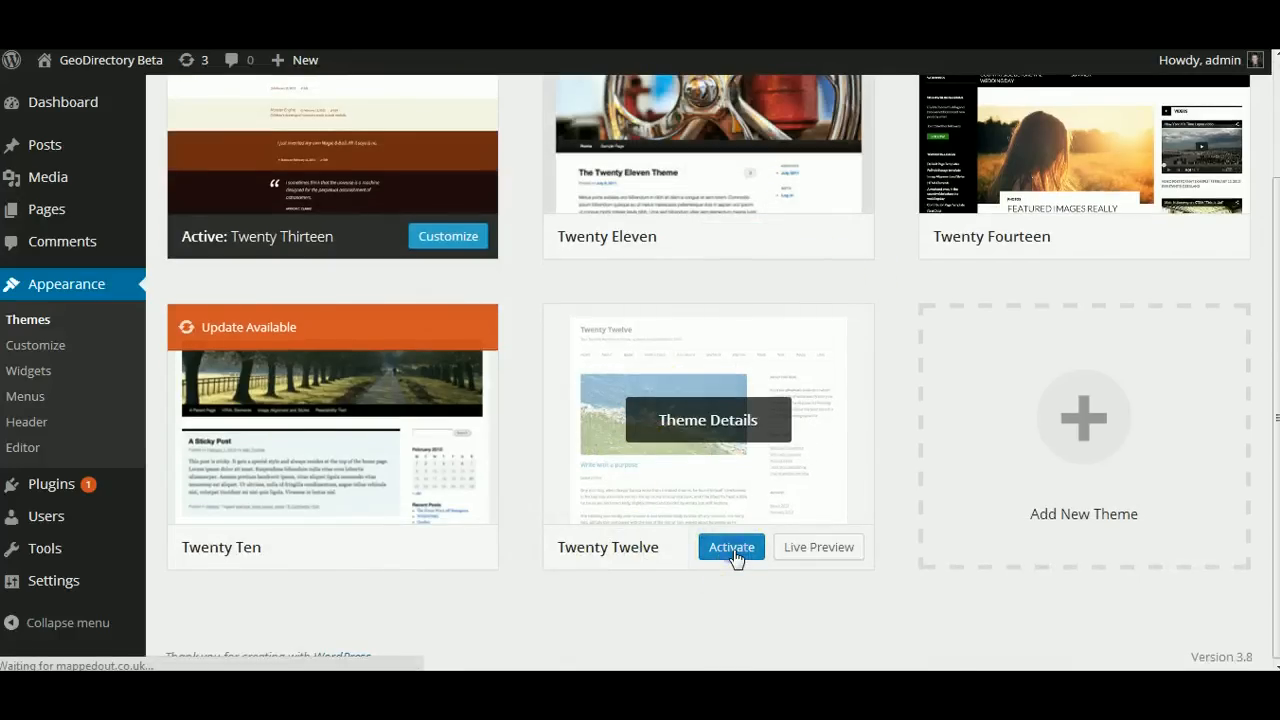
left_click(732, 548)
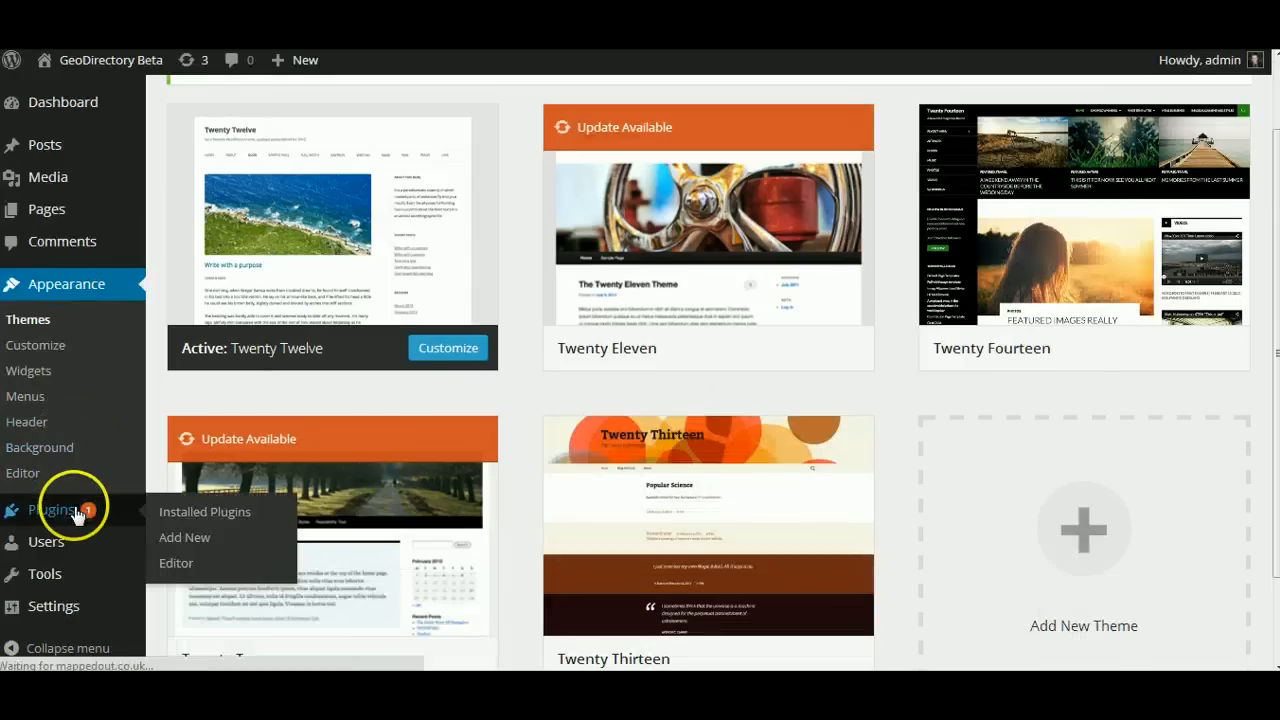
- Upload GeoDirectory_0.1_beta.zip as a new plugin and install it
left_click(204, 512)
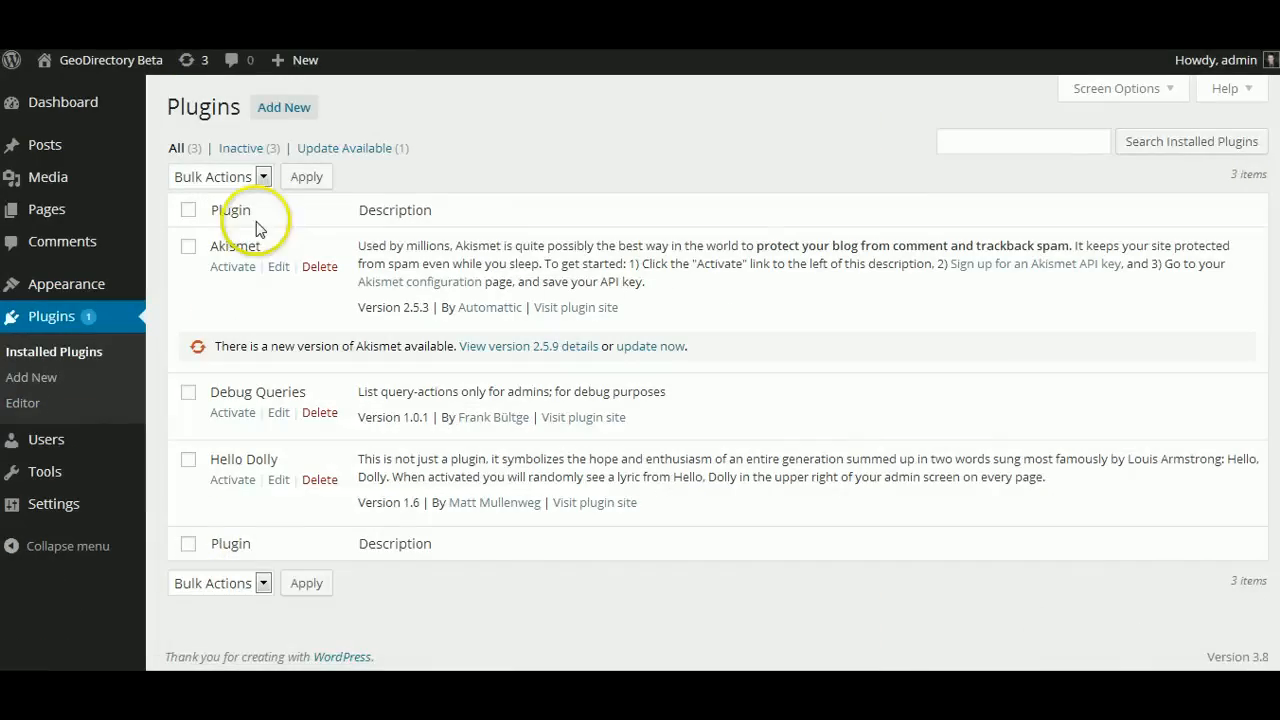
left_click(284, 108)
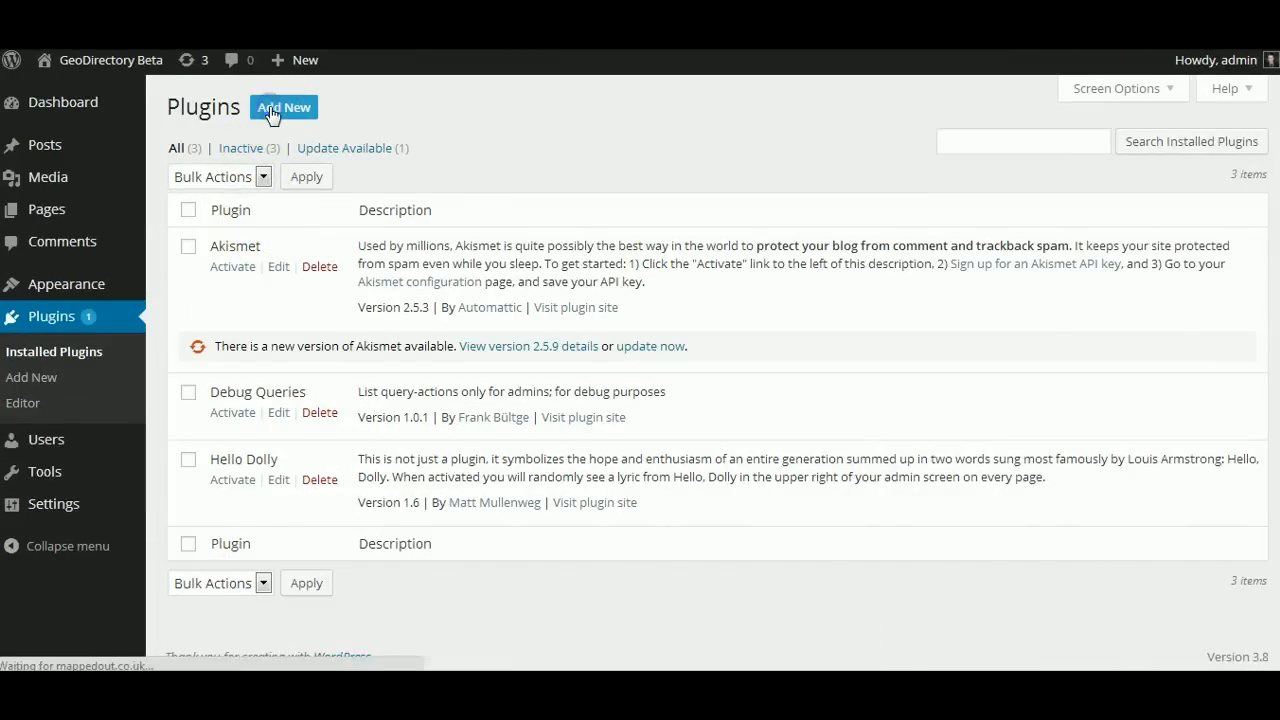
left_click(284, 108)
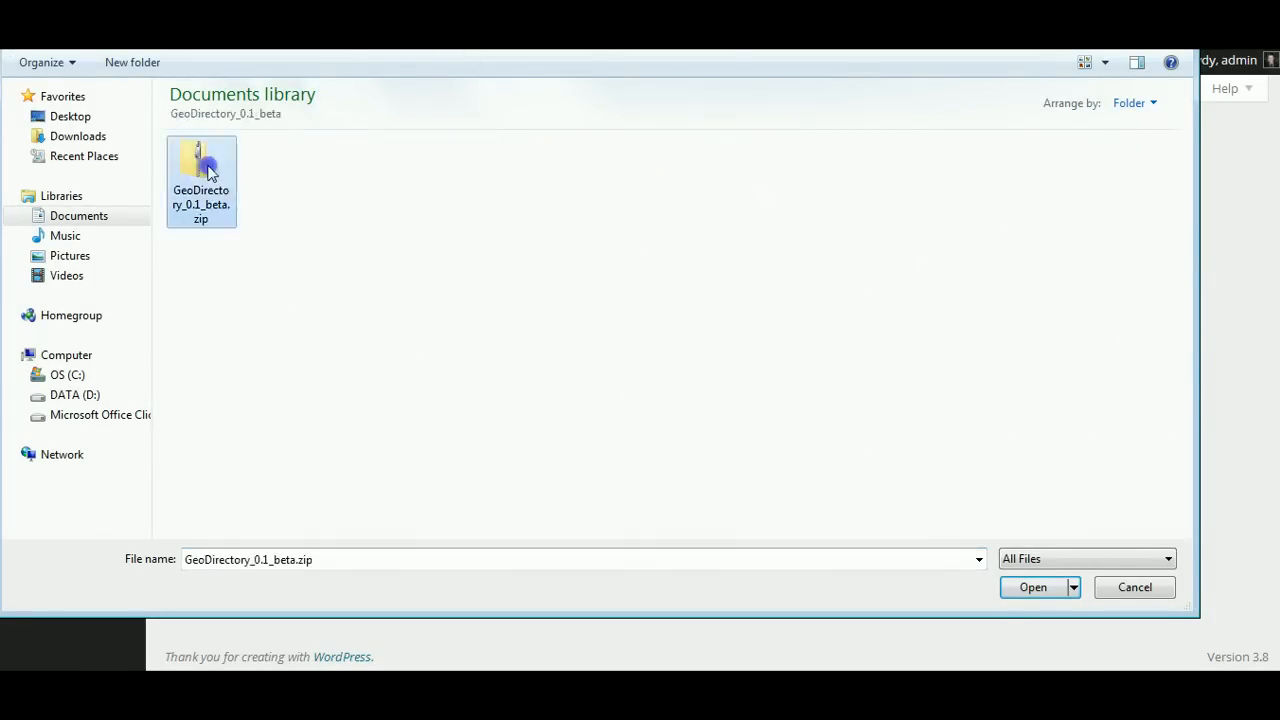
left_click(1032, 588)
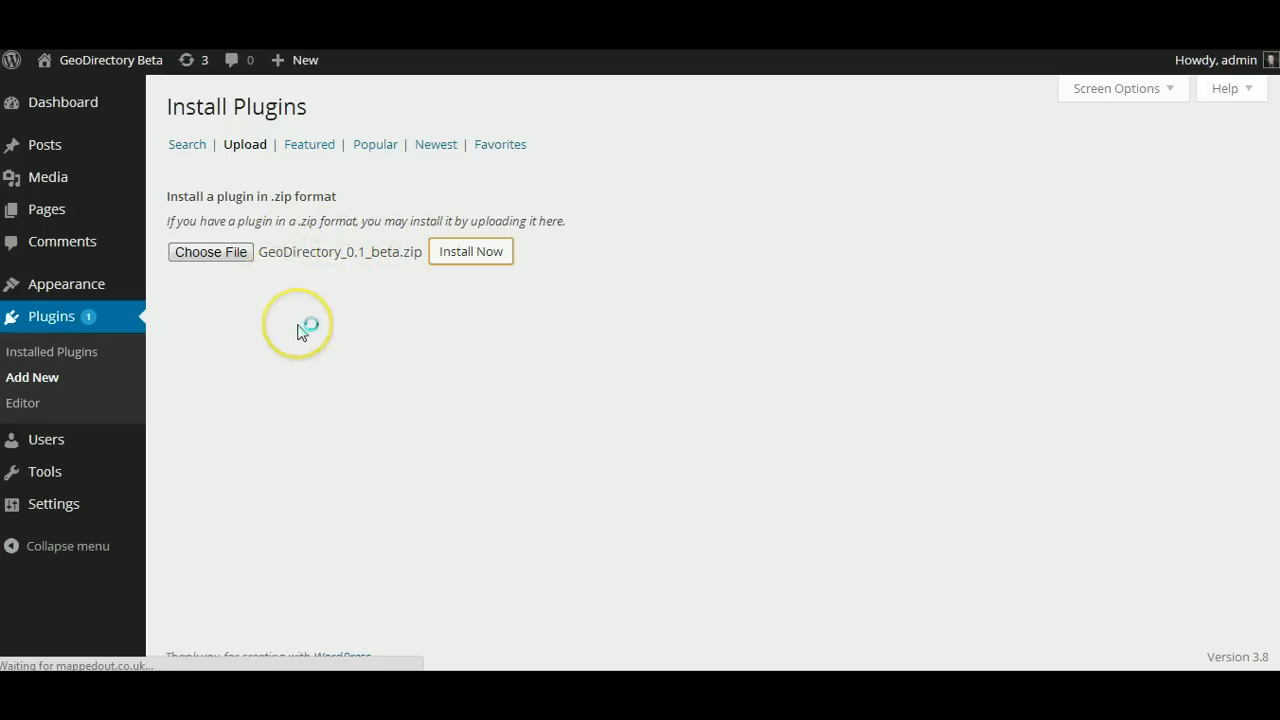
left_click(470, 252)
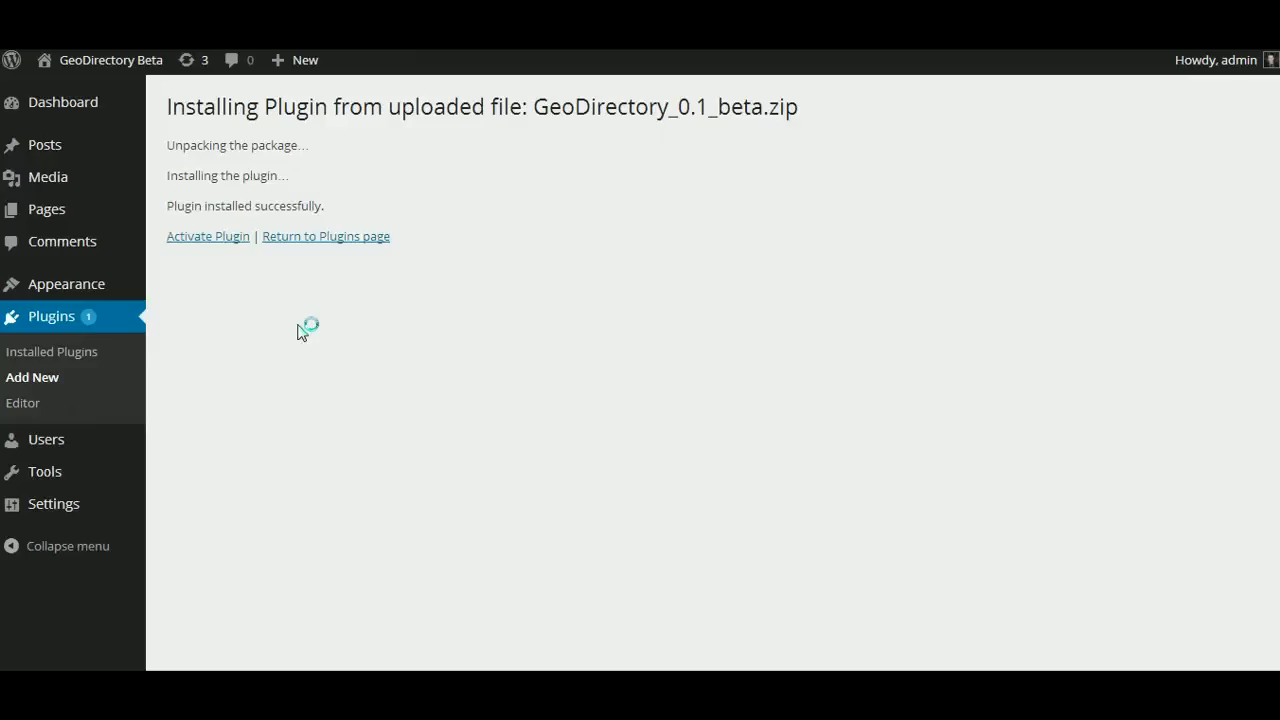
mouse_move(208, 236)
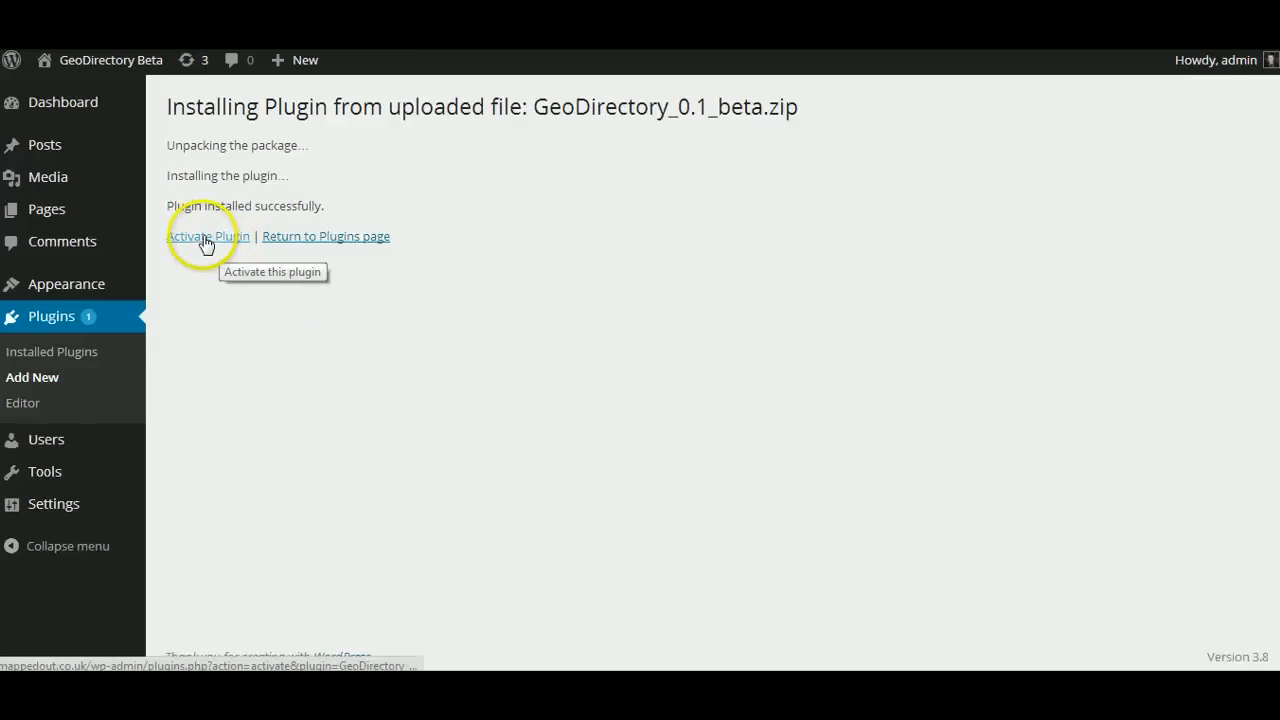
- Activate the newly installed GeoDirectory plugin, landing on its General settings
left_click(208, 236)
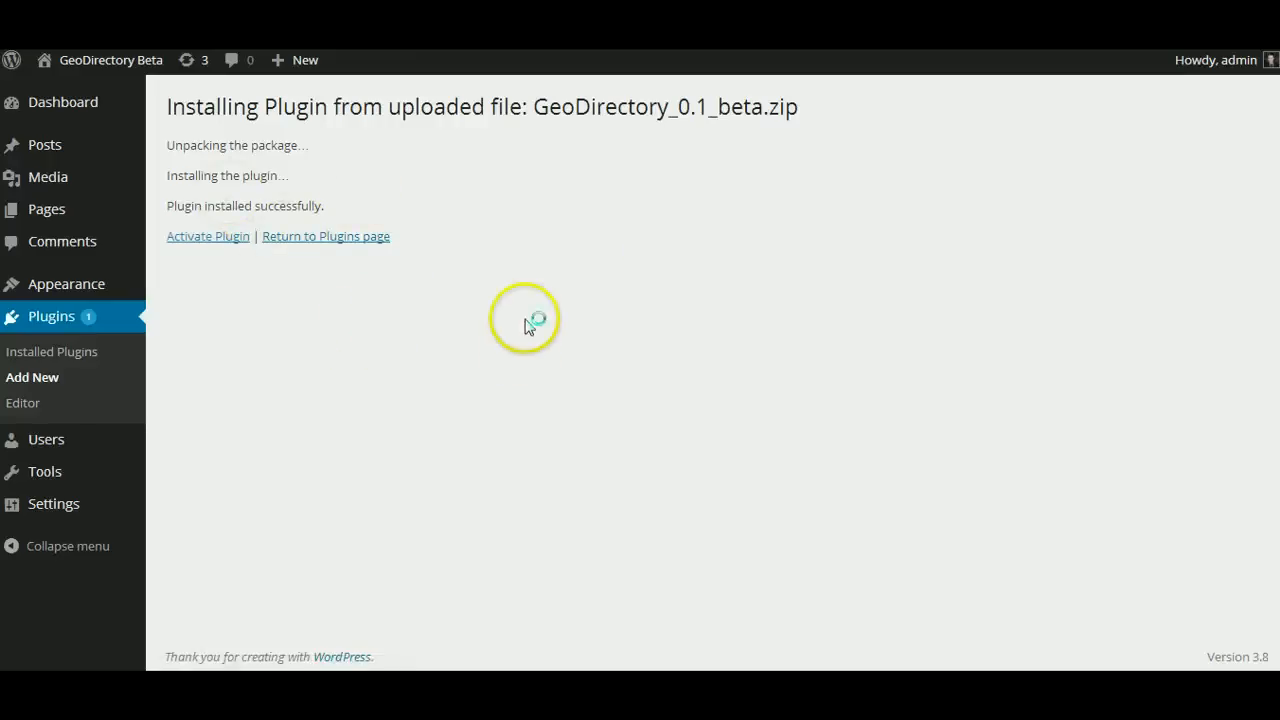
left_click(208, 236)
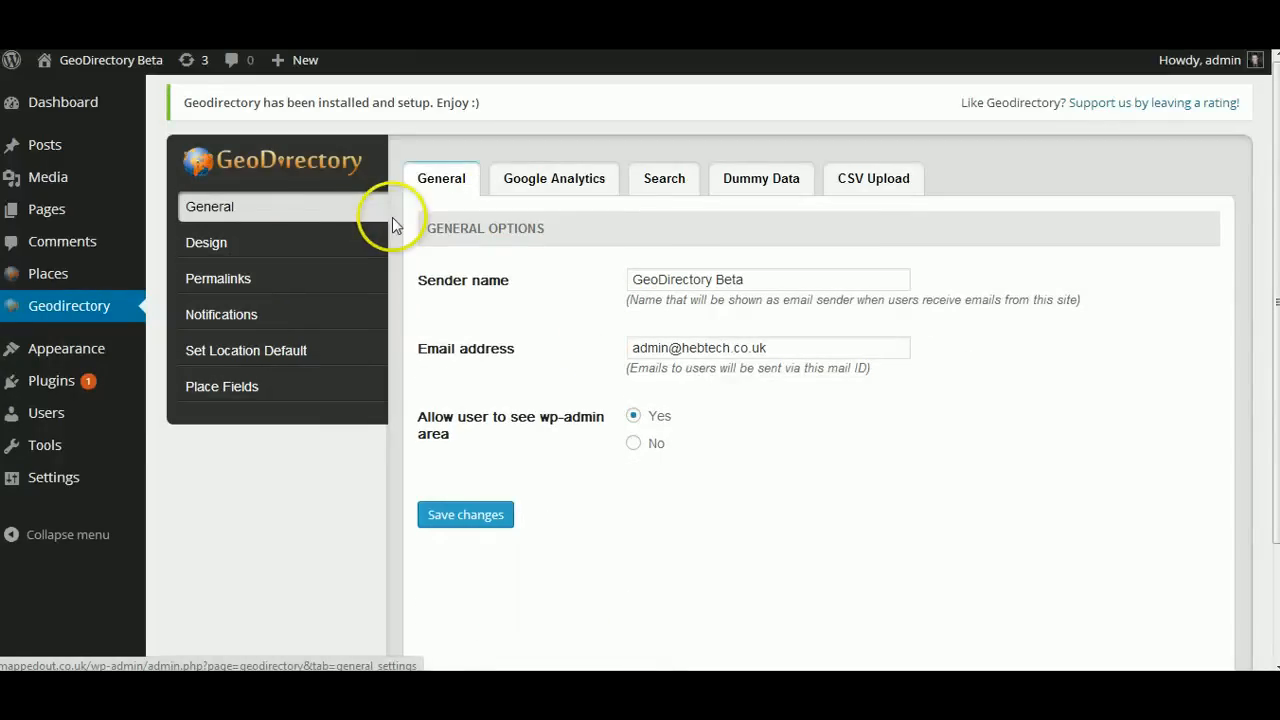
mouse_move(196, 150)
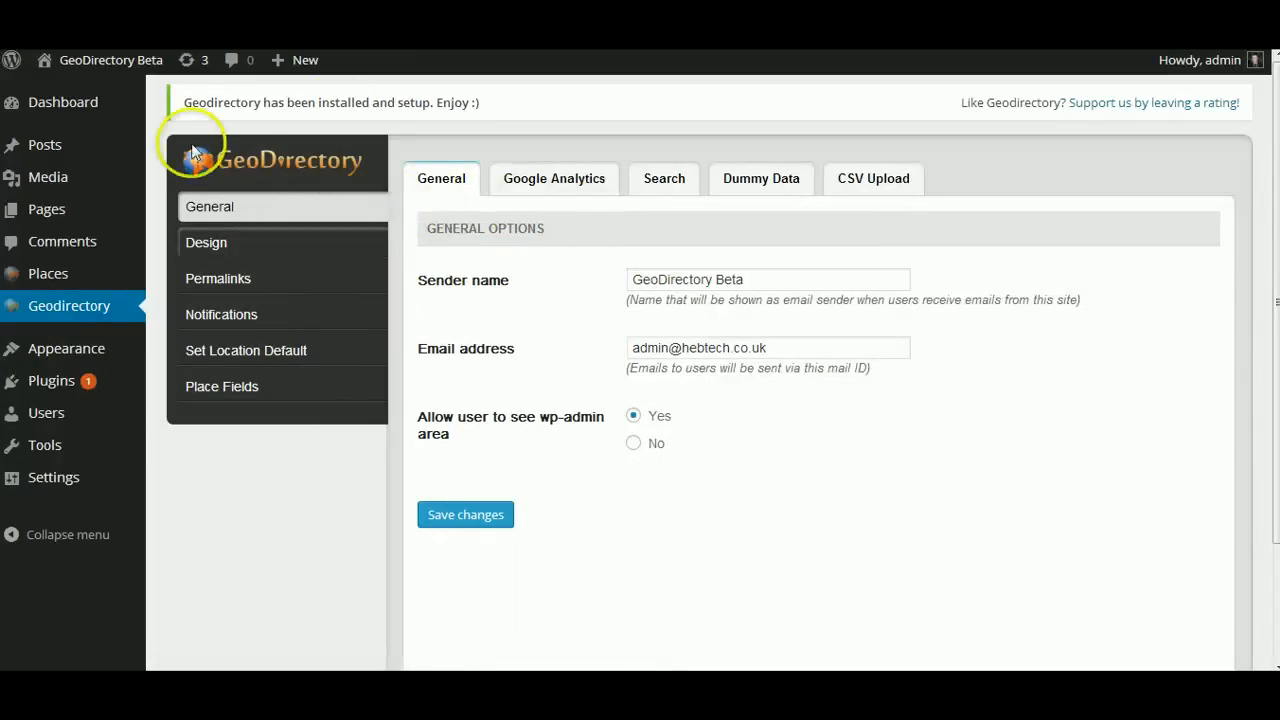
mouse_move(268, 102)
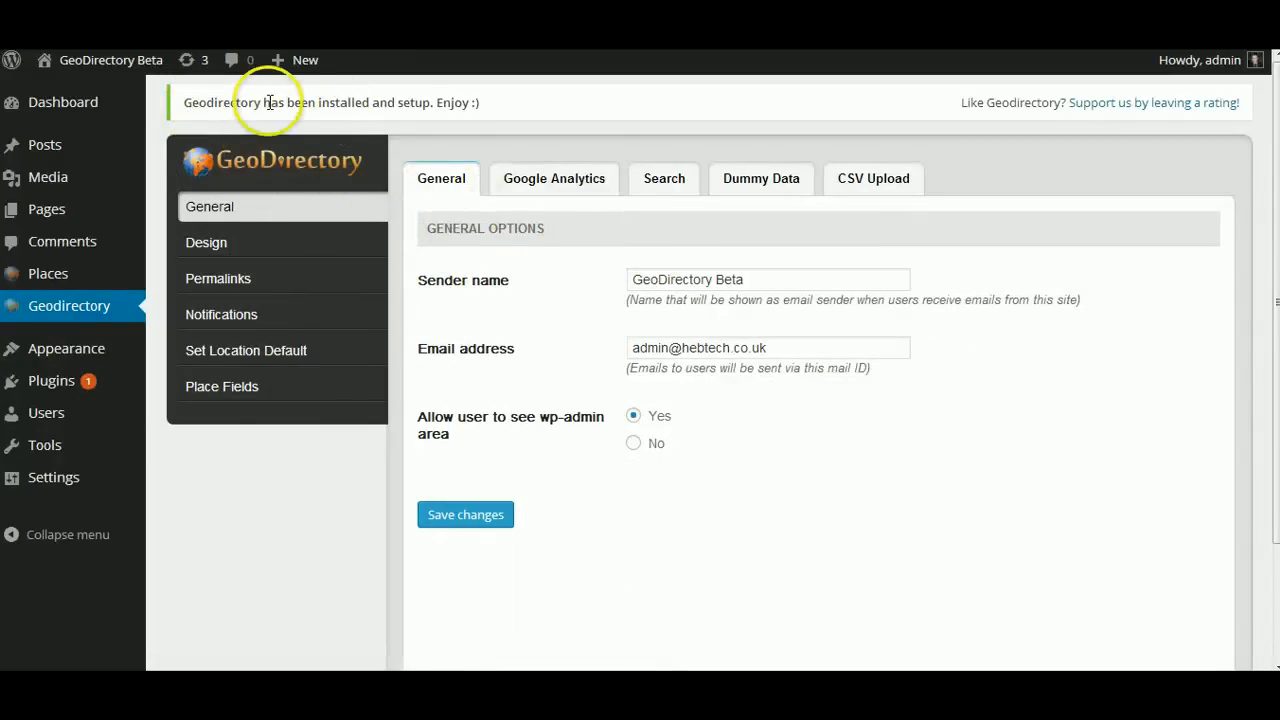
mouse_move(728, 190)
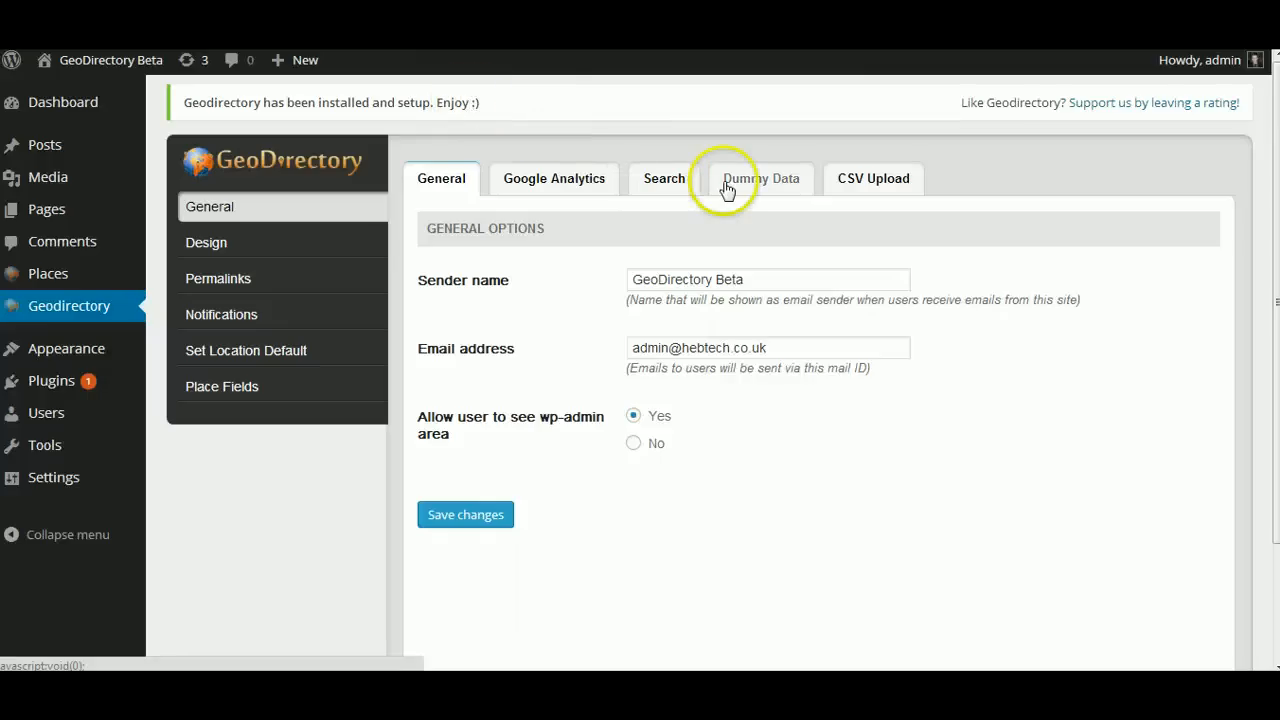
mouse_move(260, 248)
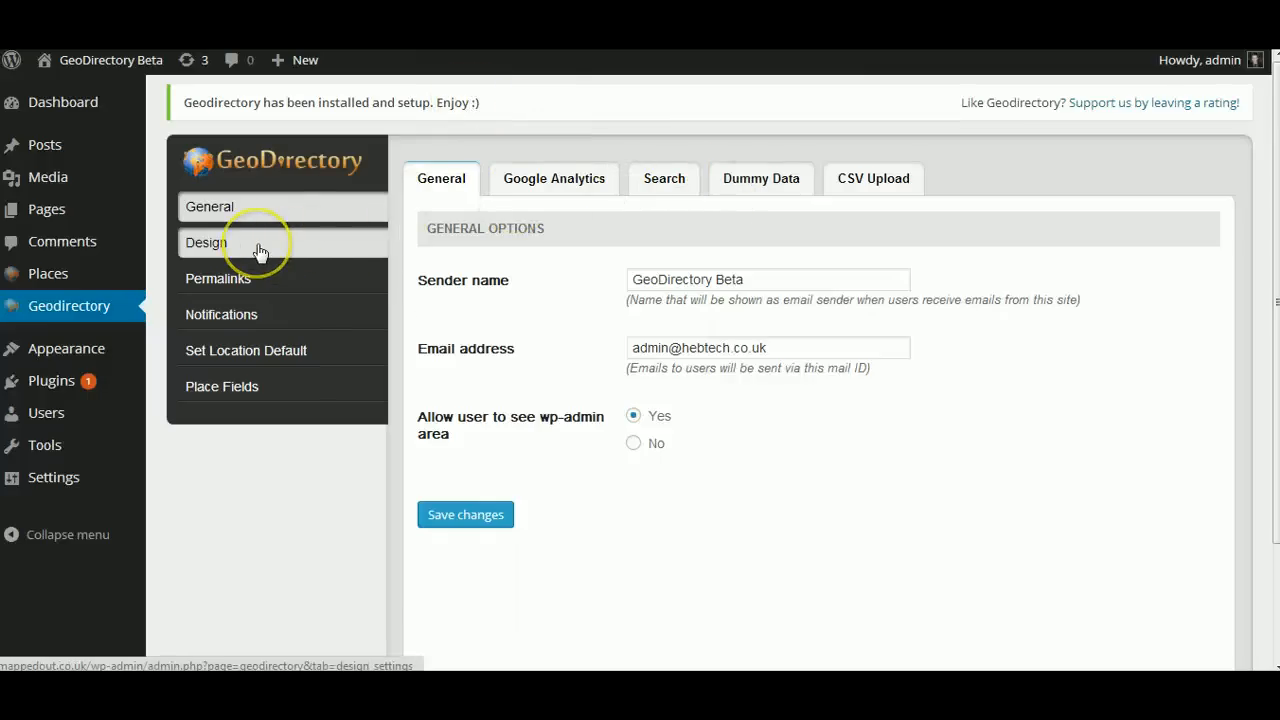
- Enable 'Set geodirectory home page as your home' under Design > Home Page and save changes
left_click(206, 242)
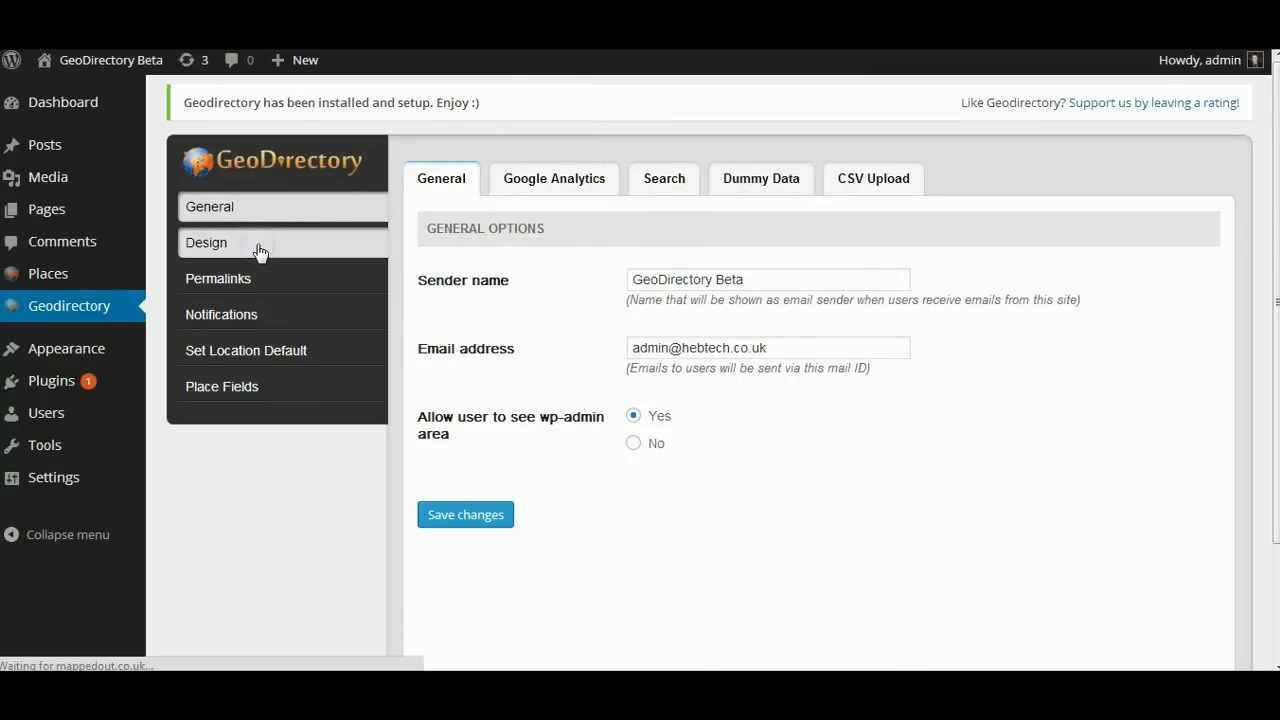
left_click(206, 242)
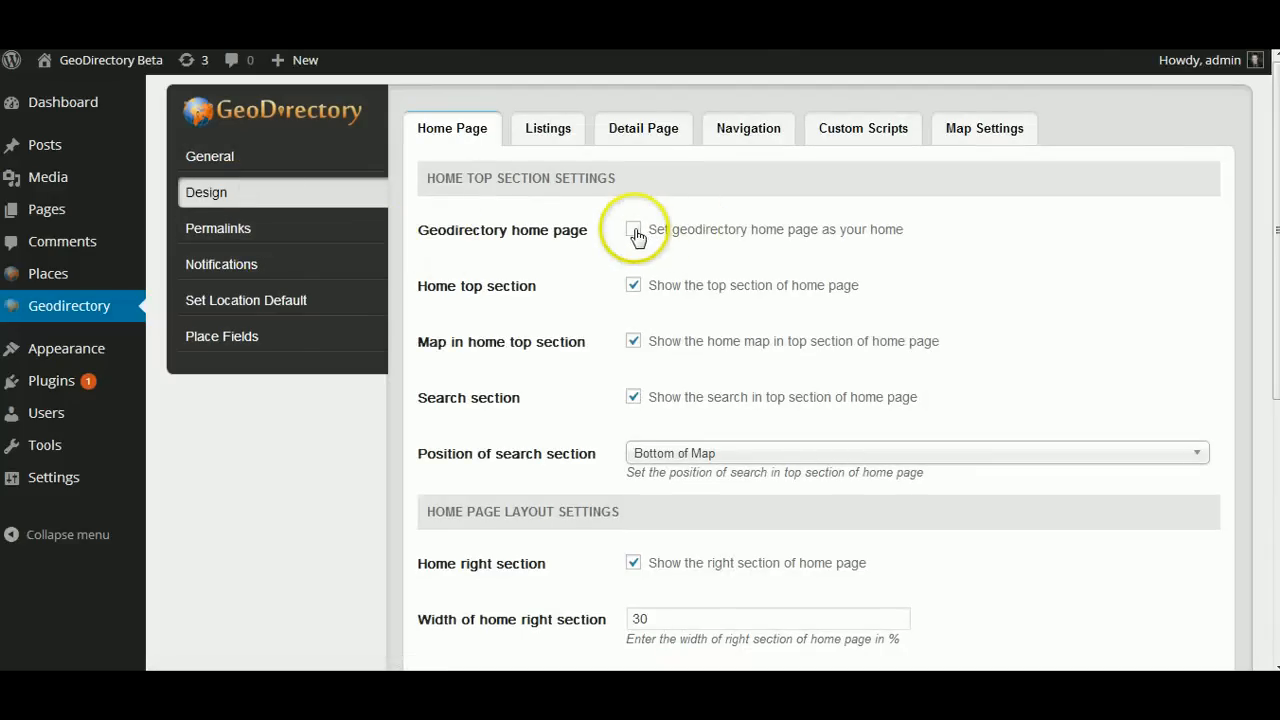
left_click(632, 228)
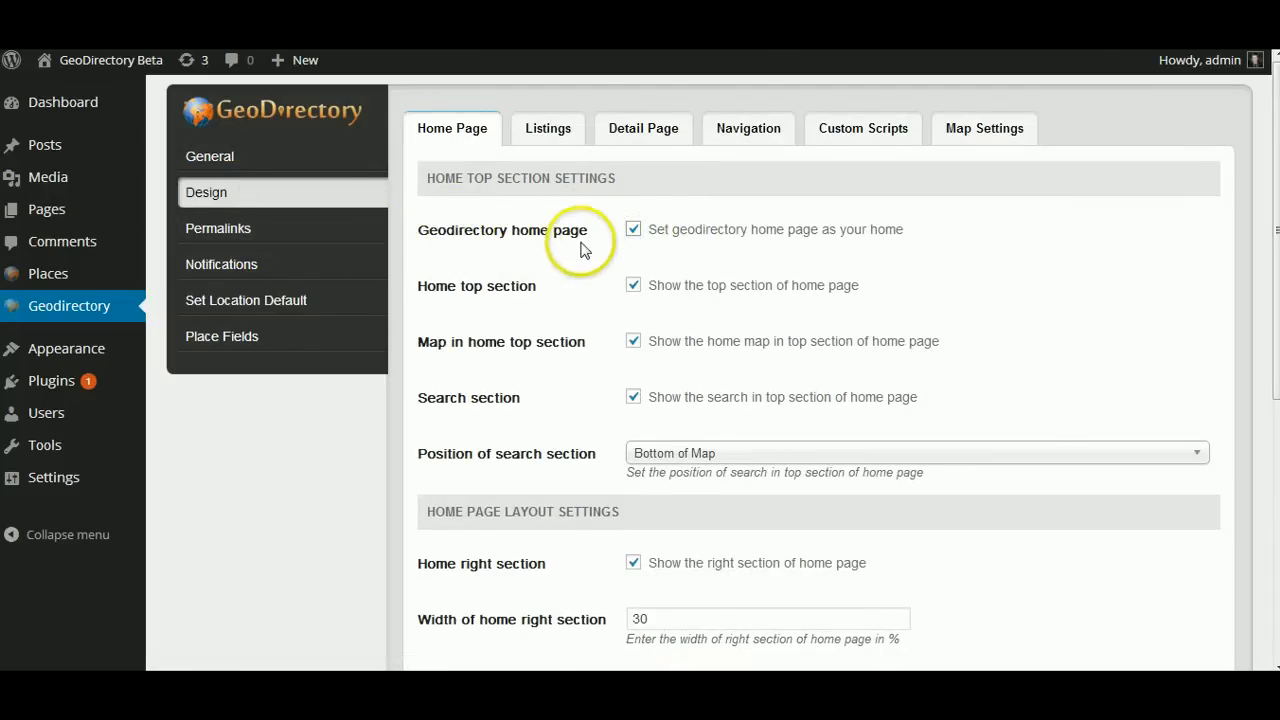
scroll("down", 3)
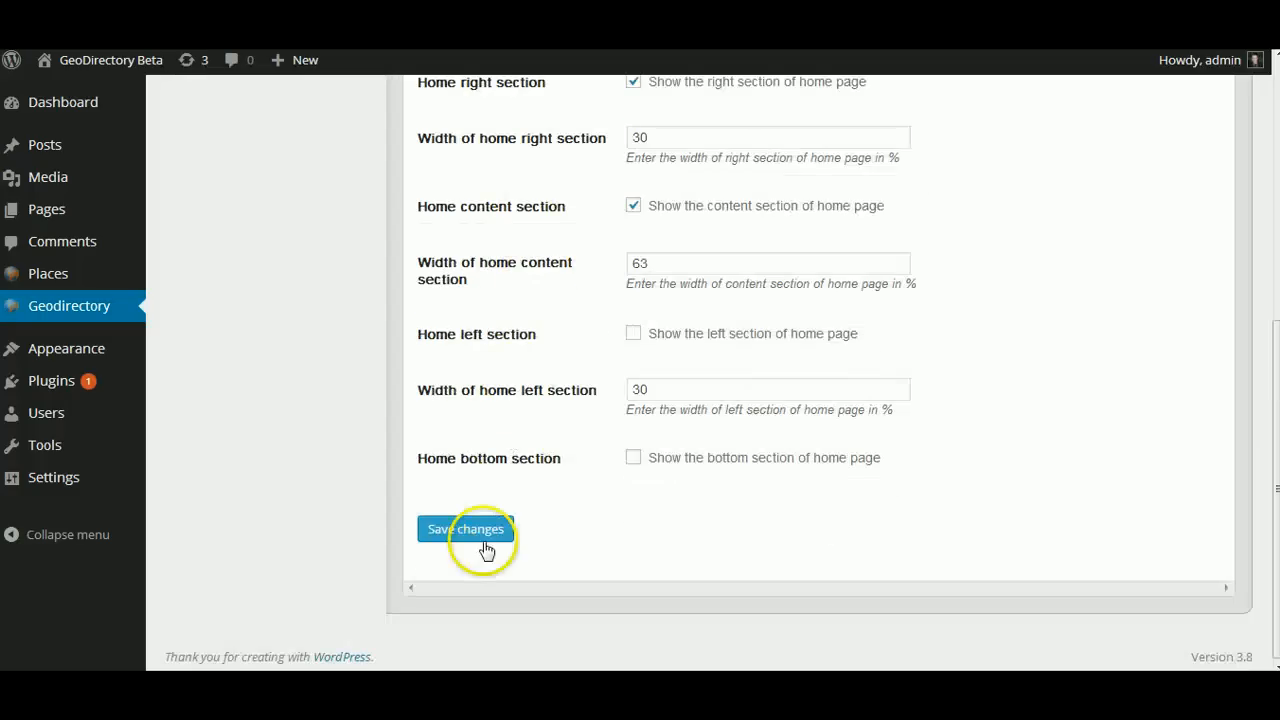
left_click(464, 528)
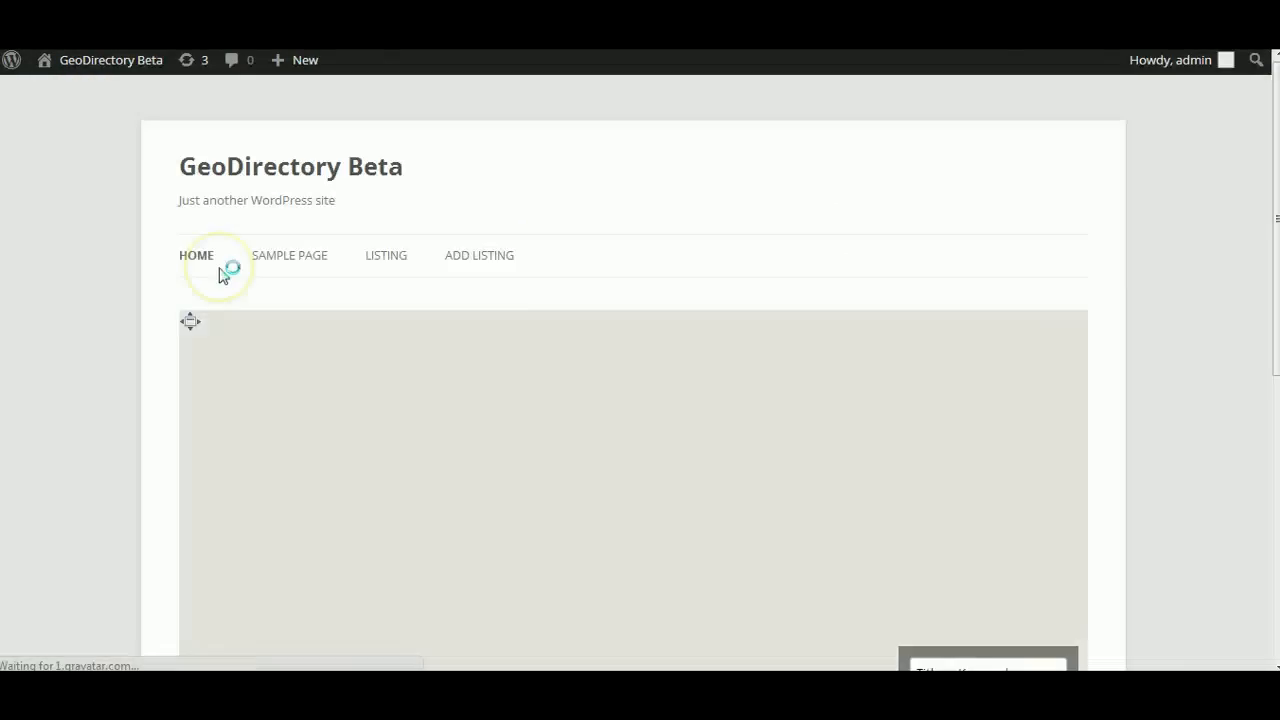
- Go to the Dummy Data tab and choose the number of sample listings to import
scroll("down", 3)
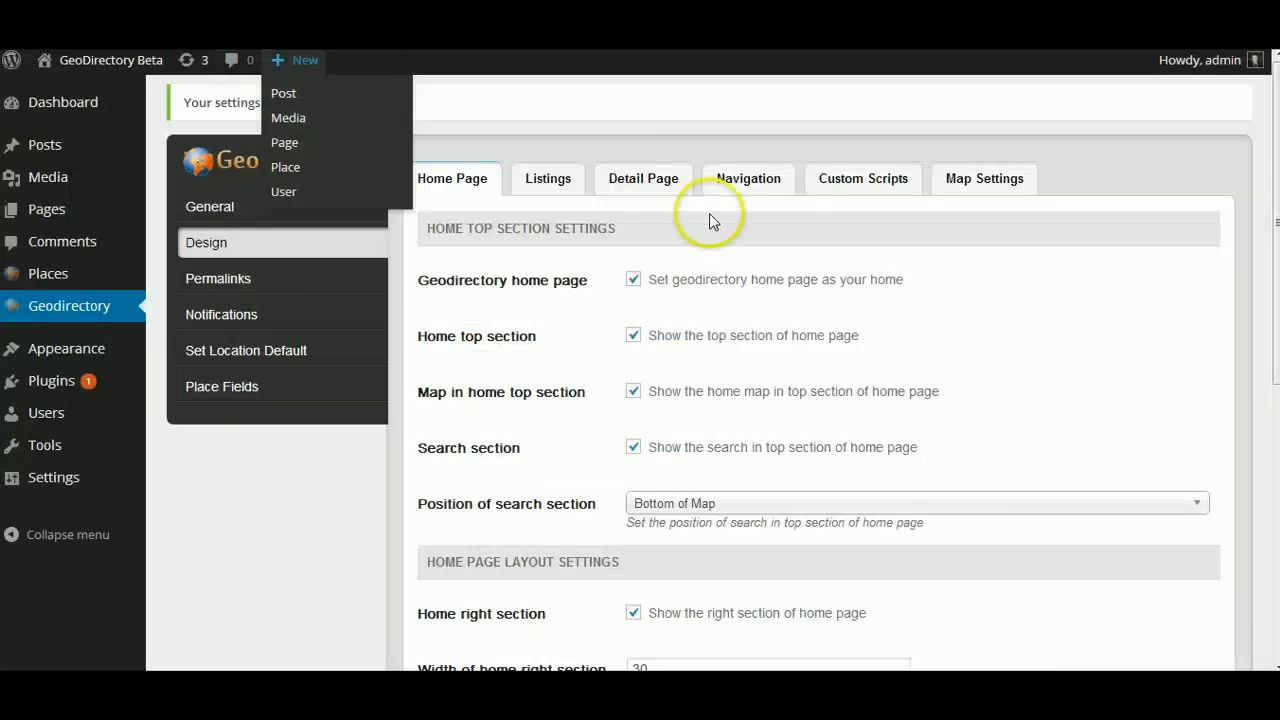
left_click(710, 216)
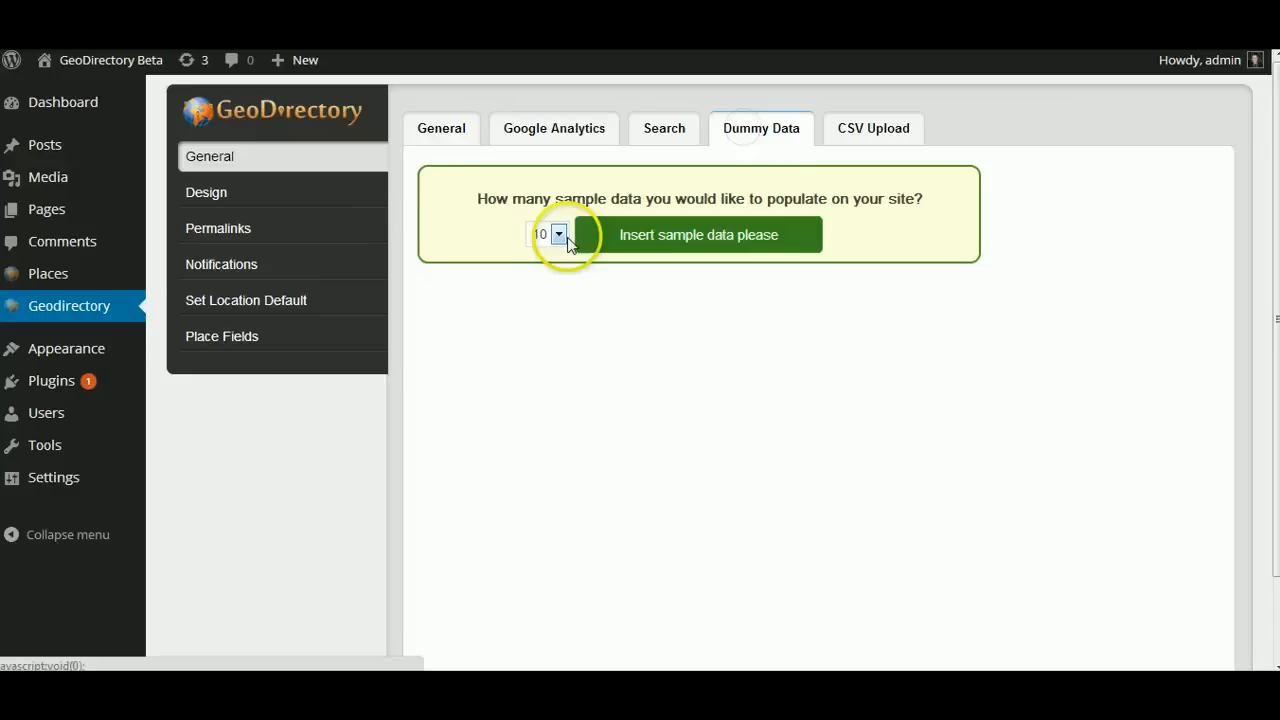
left_click(558, 234)
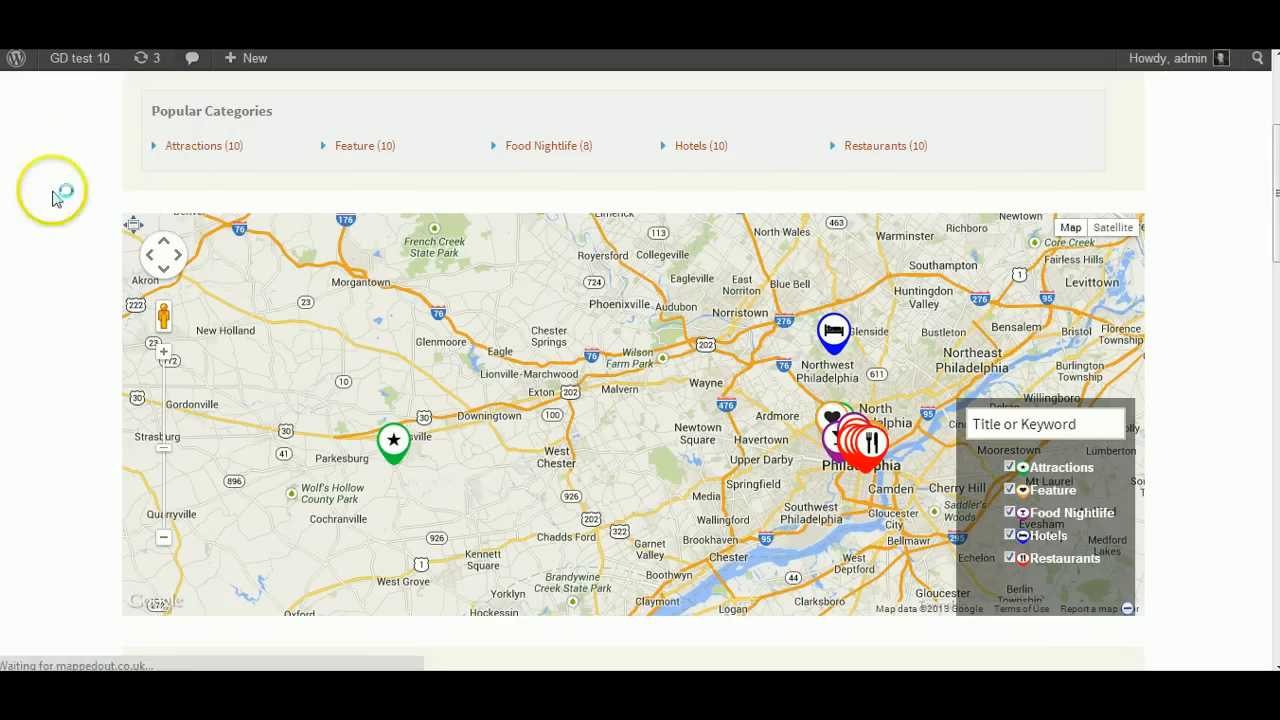
mouse_move(56, 196)
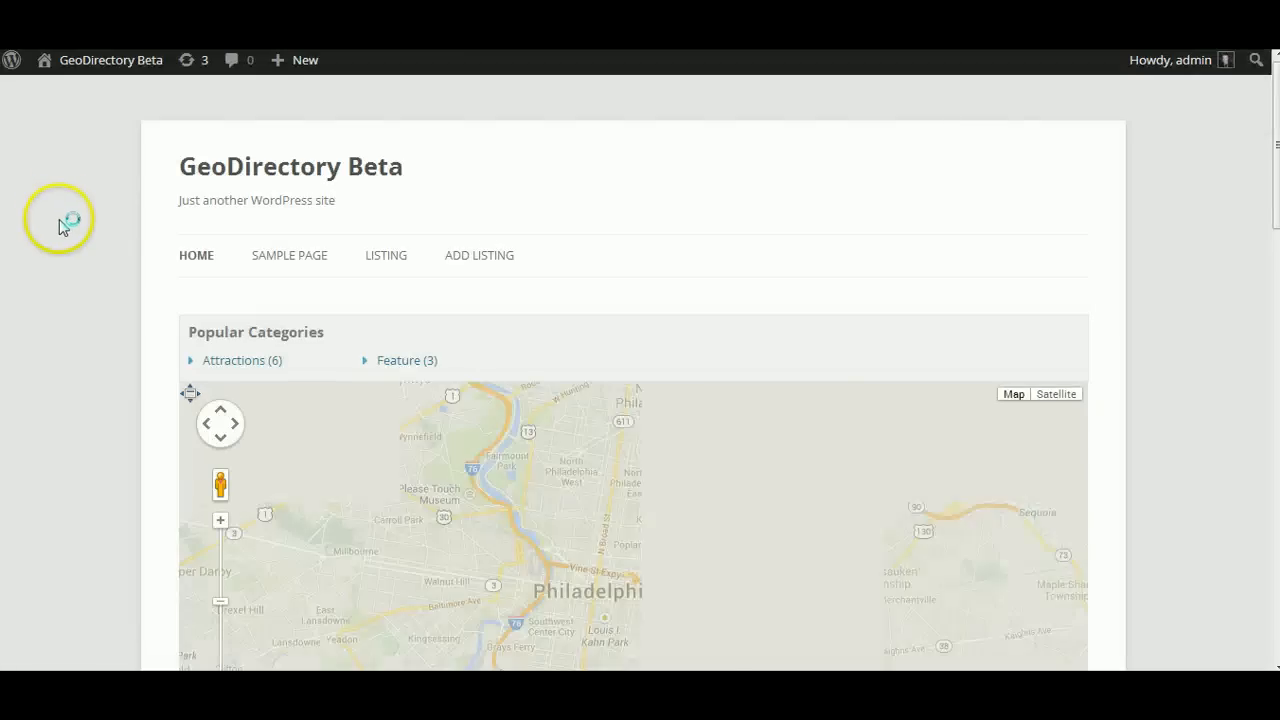
- Scroll the front page and reload it to see newly imported sample places on the map
scroll("down", 3)
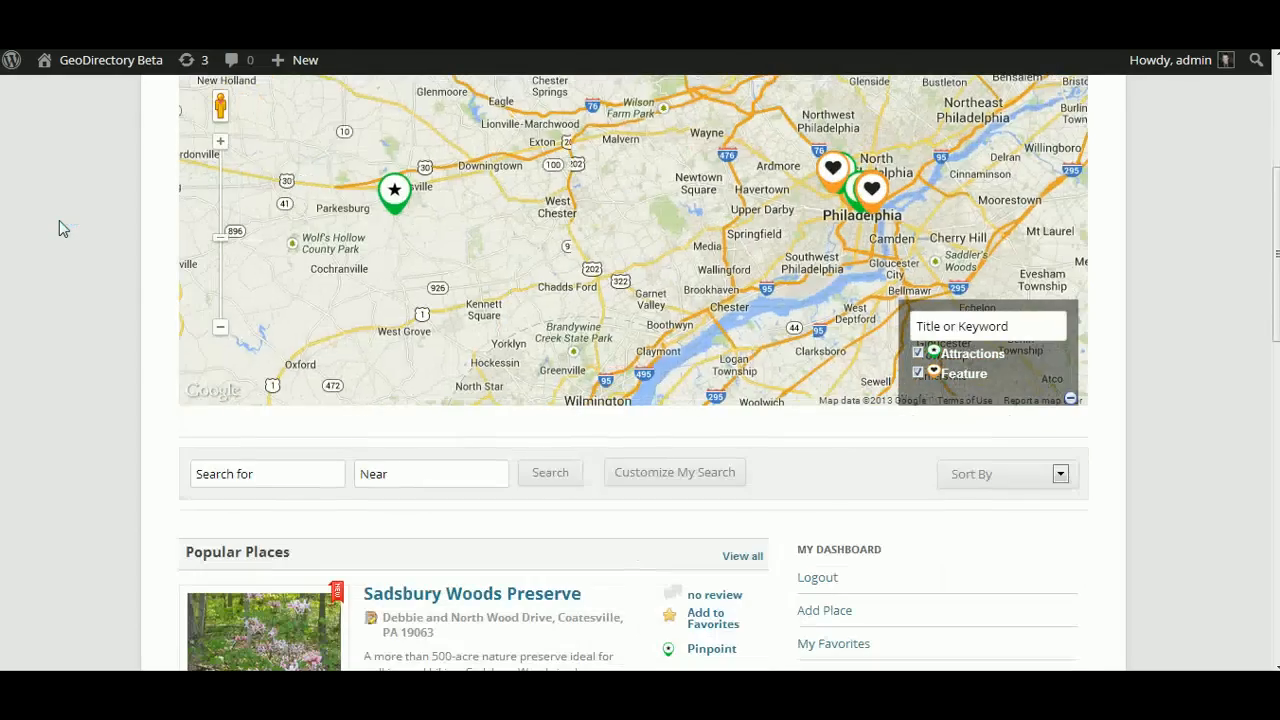
scroll("up", 3)
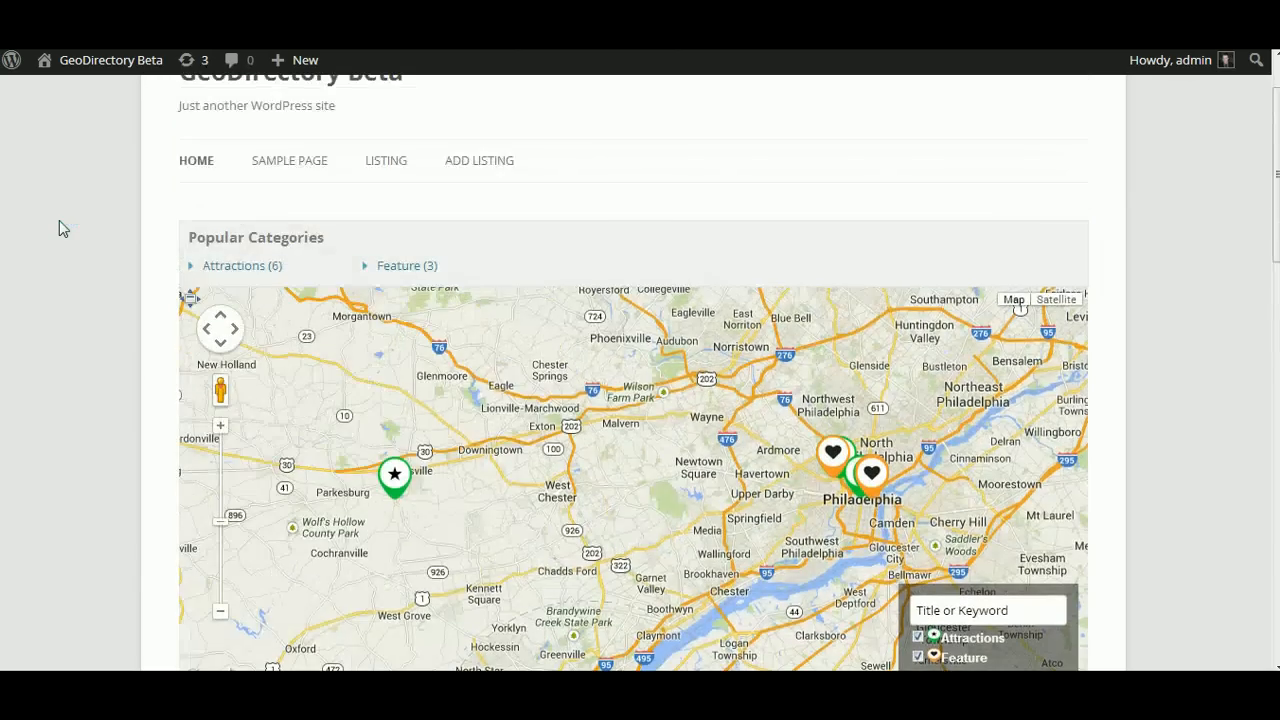
mouse_move(310, 272)
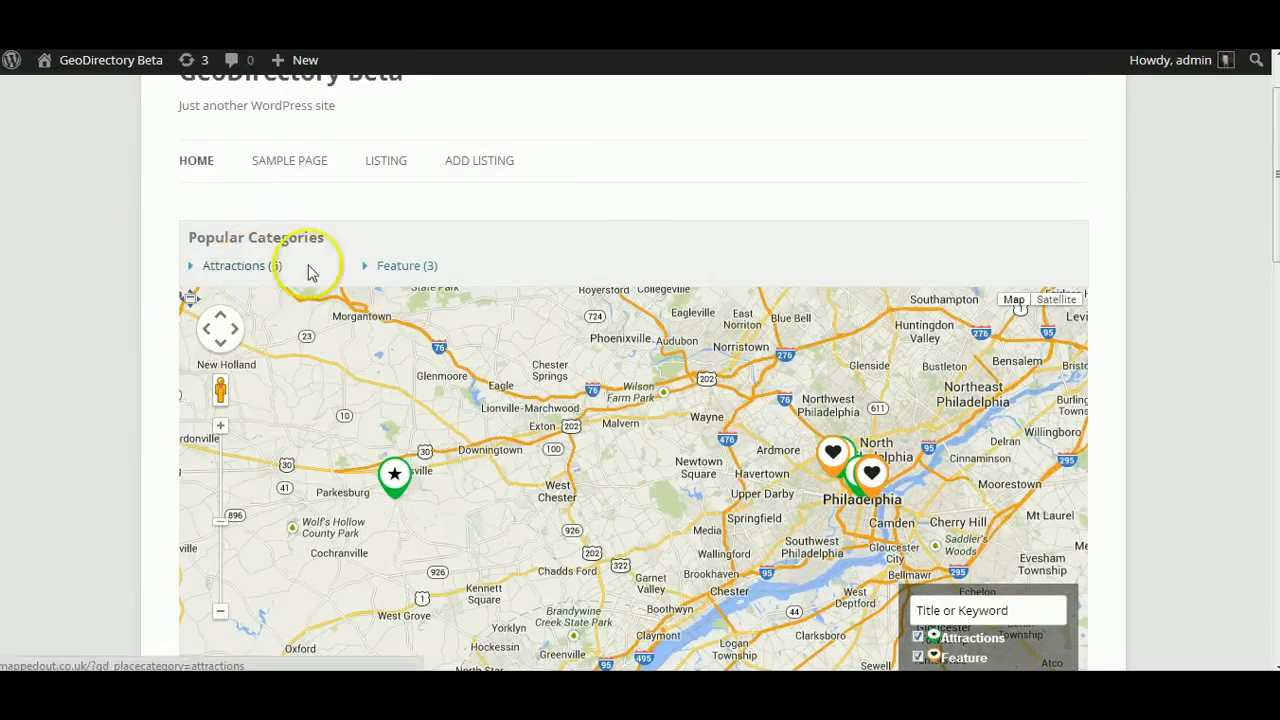
mouse_move(84, 240)
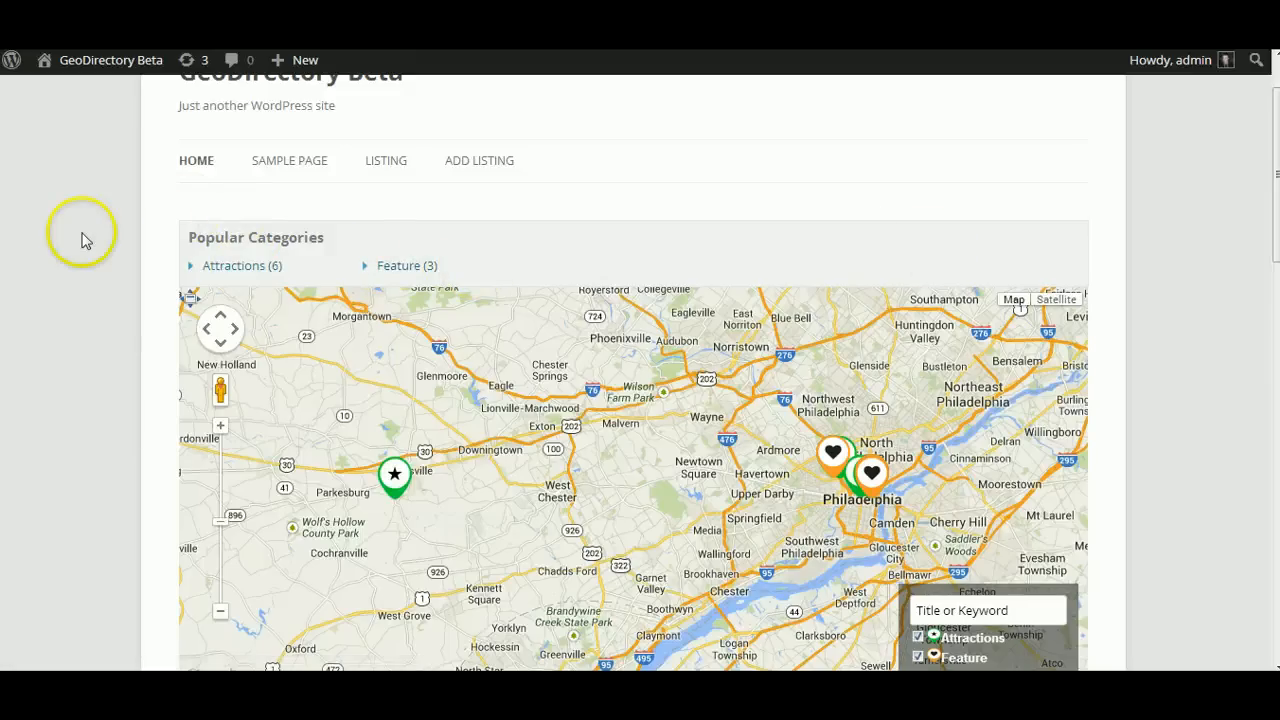
mouse_move(386, 160)
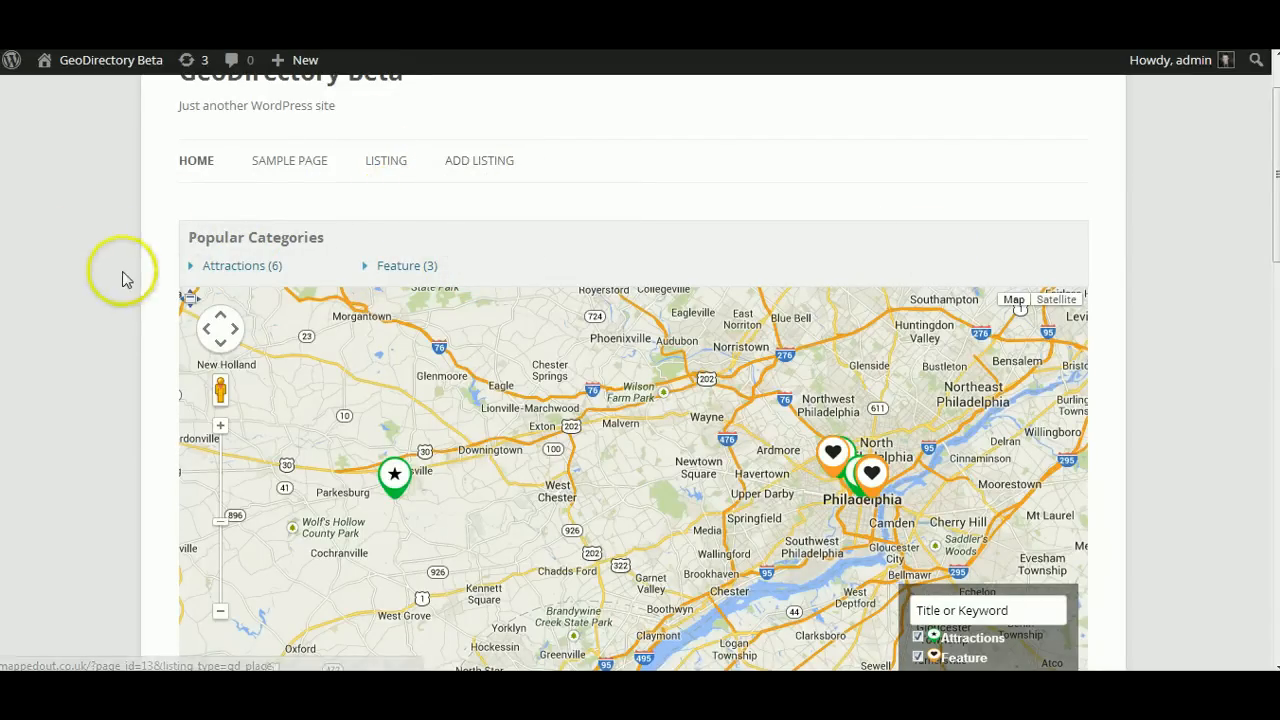
scroll("down", 3)
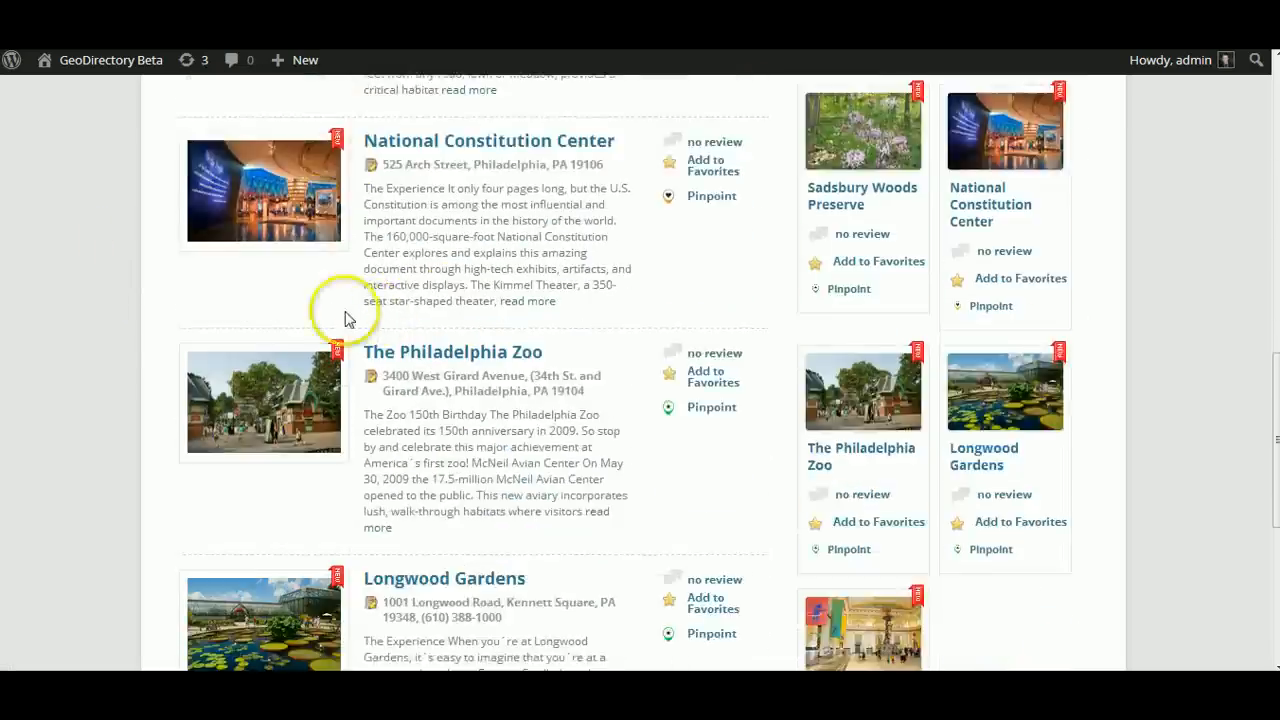
scroll("up", 3)
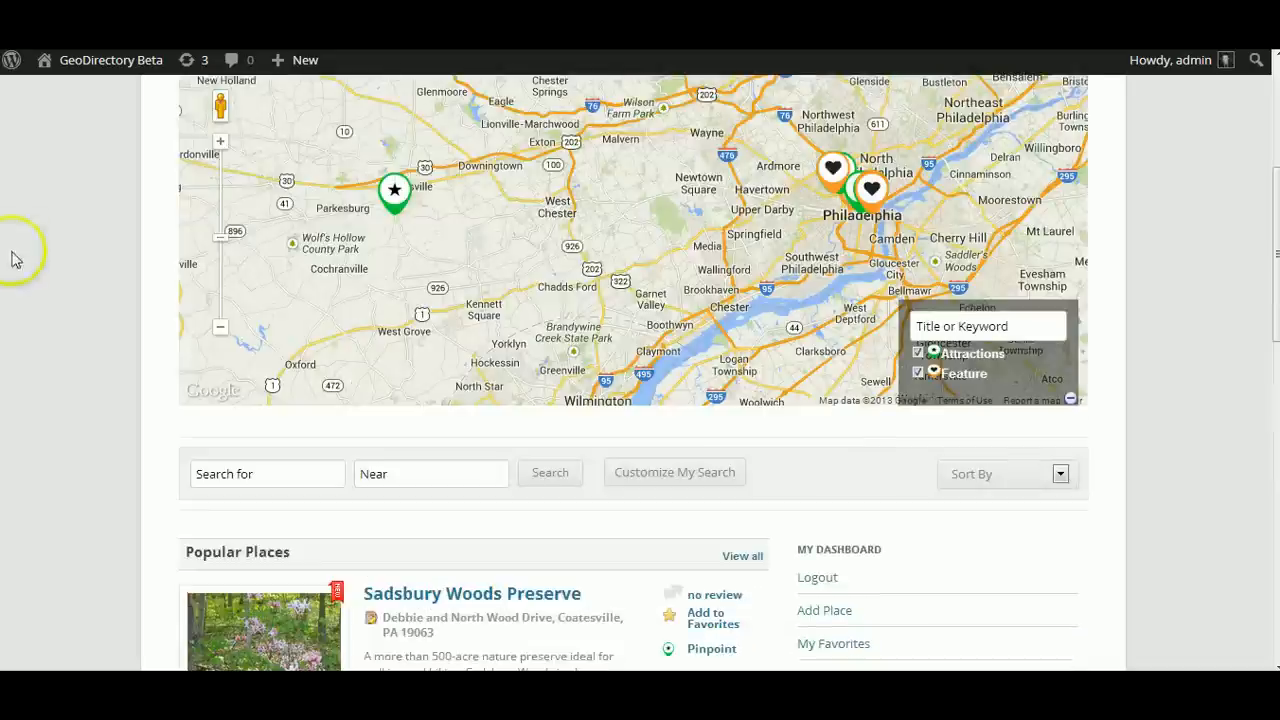
left_click(304, 60)
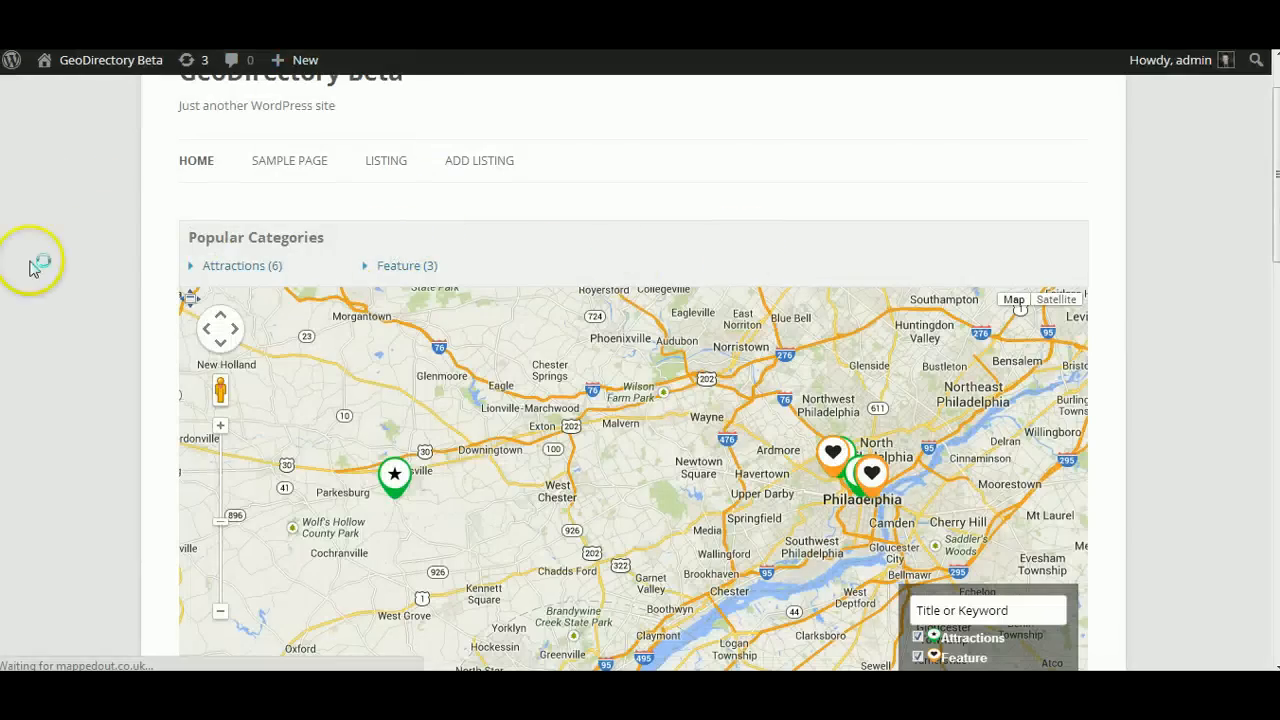
scroll("up", 3)
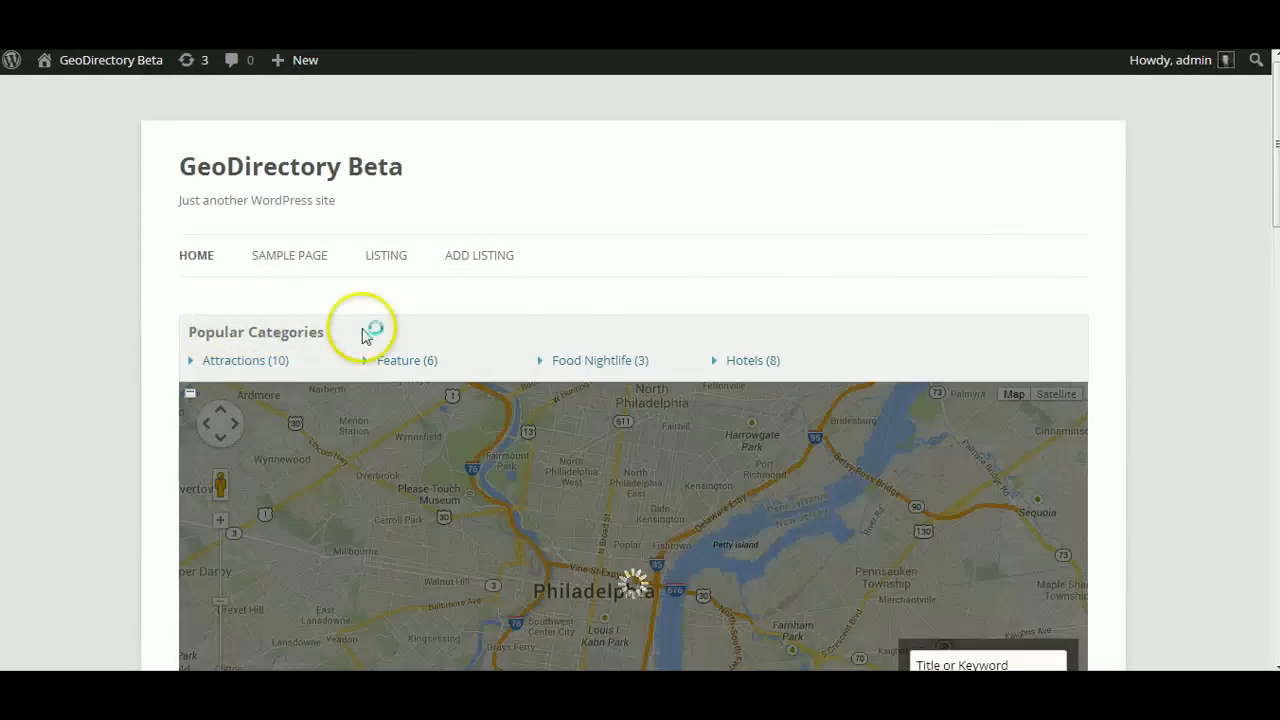
scroll("down", 3)
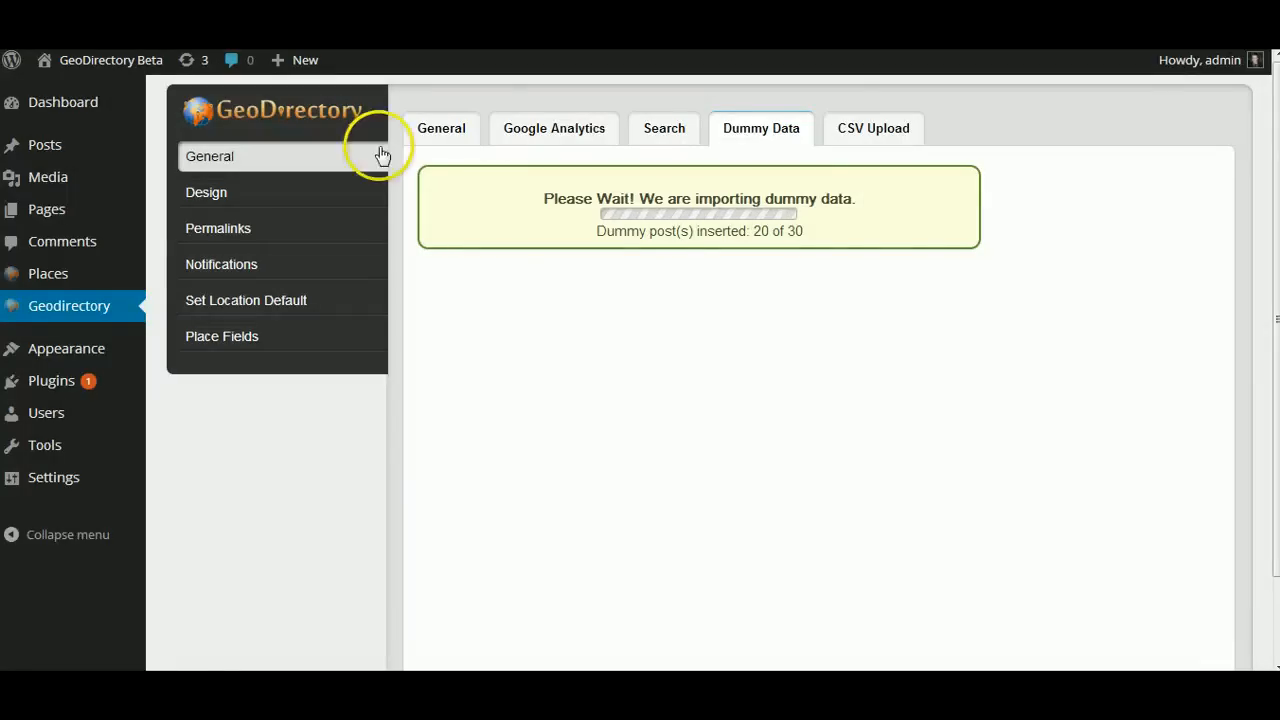
mouse_move(240, 336)
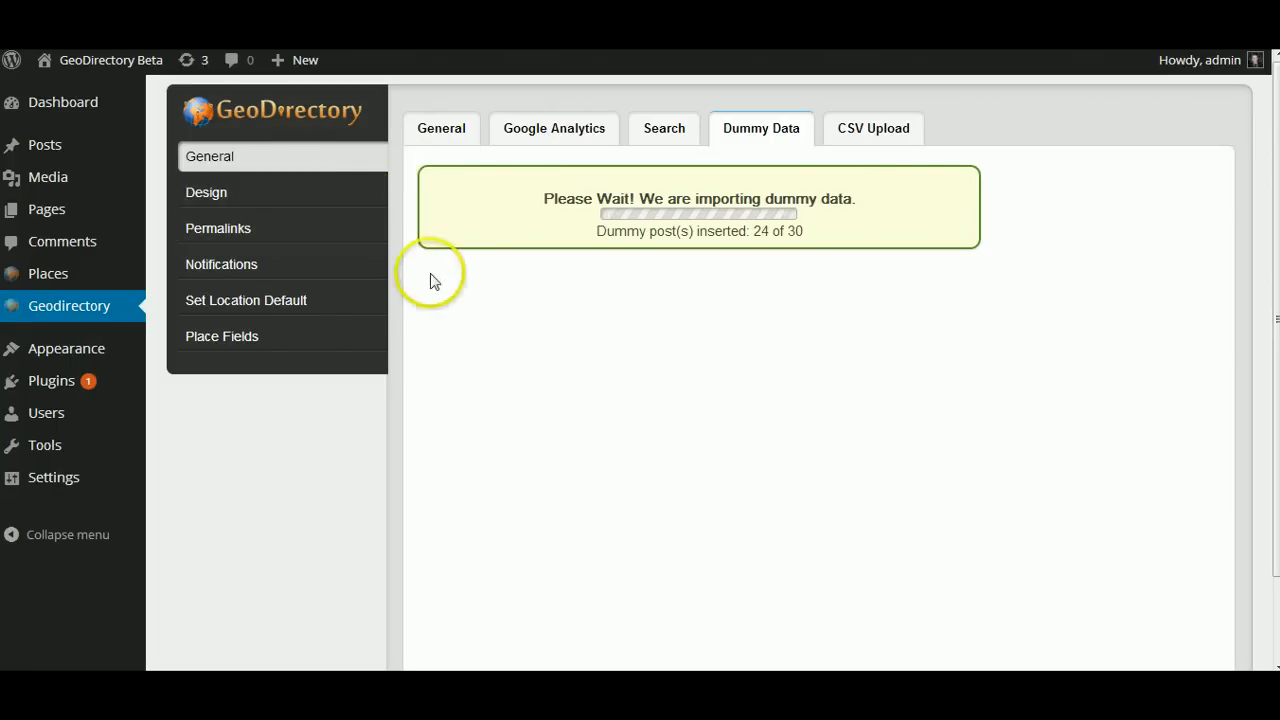
mouse_move(350, 604)
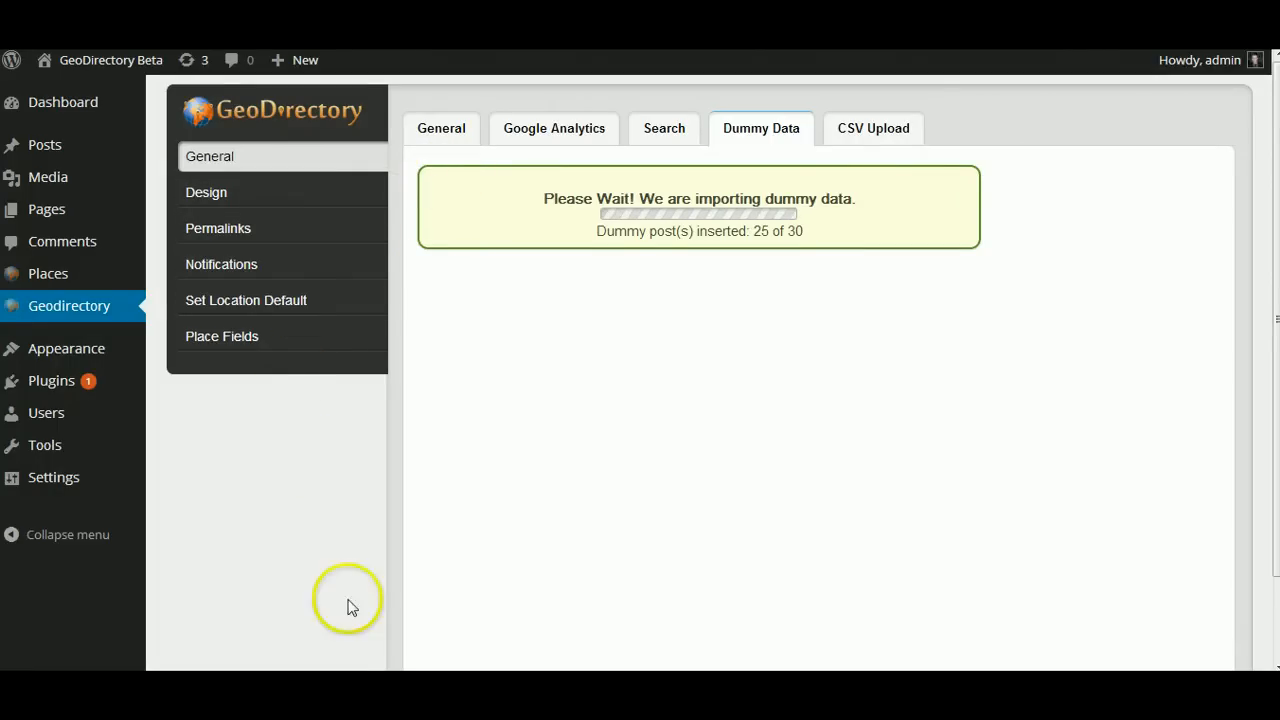